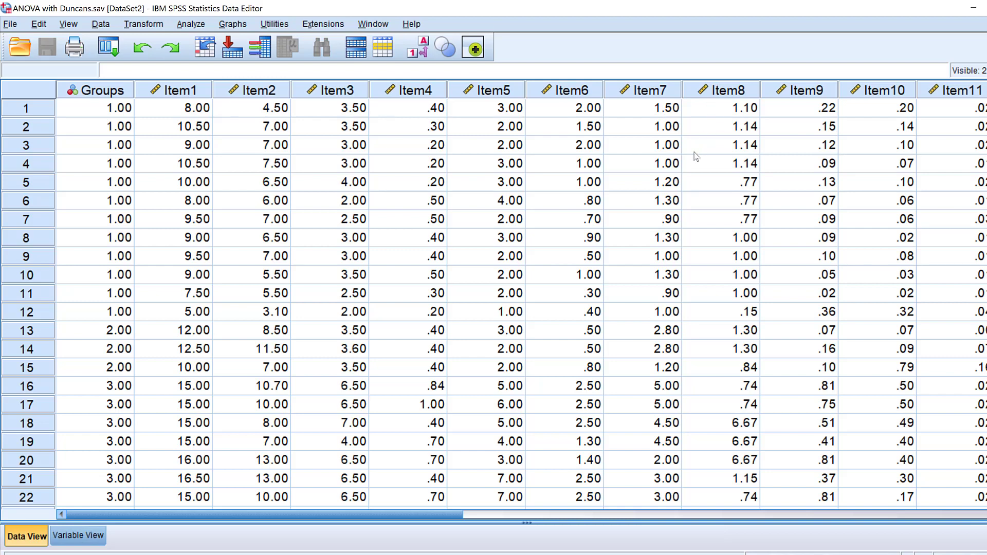
mouse_move(256, 149)
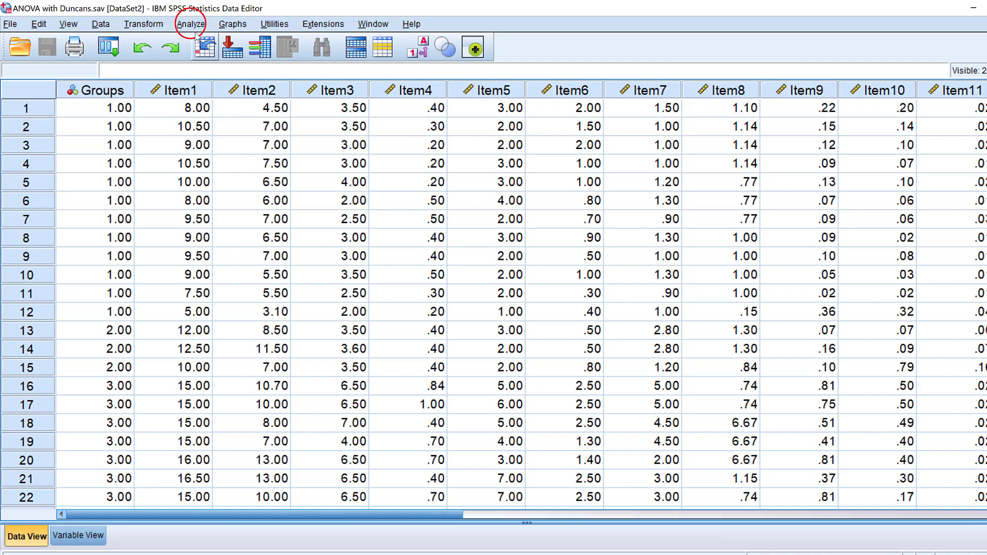
- Open the One-Way ANOVA dialog from Analyze > Compare Means
left_click(190, 24)
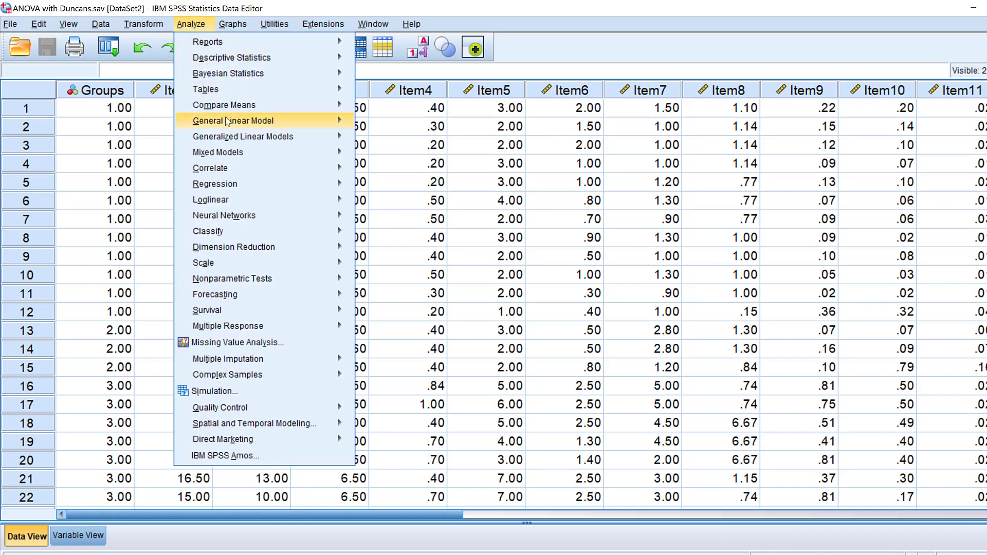
mouse_move(224, 104)
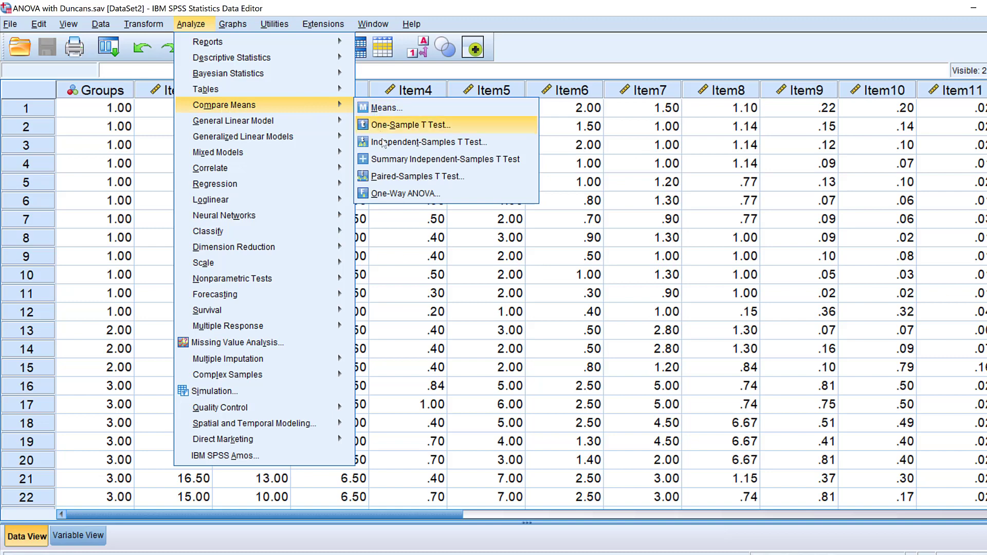
left_click(406, 193)
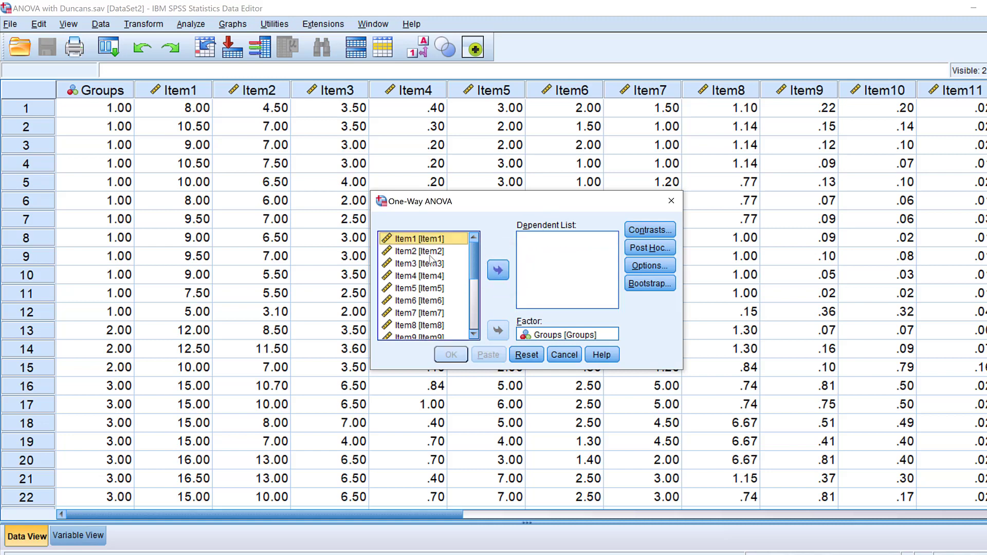
- Move all Item variables to the Dependent List and re-add Groups as the factor
scroll("down", 3)
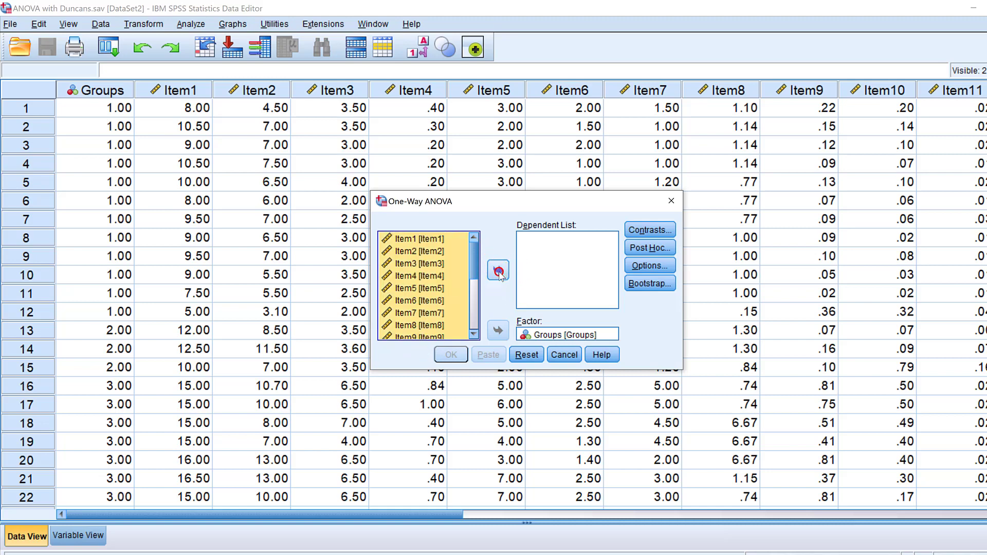
left_click(497, 269)
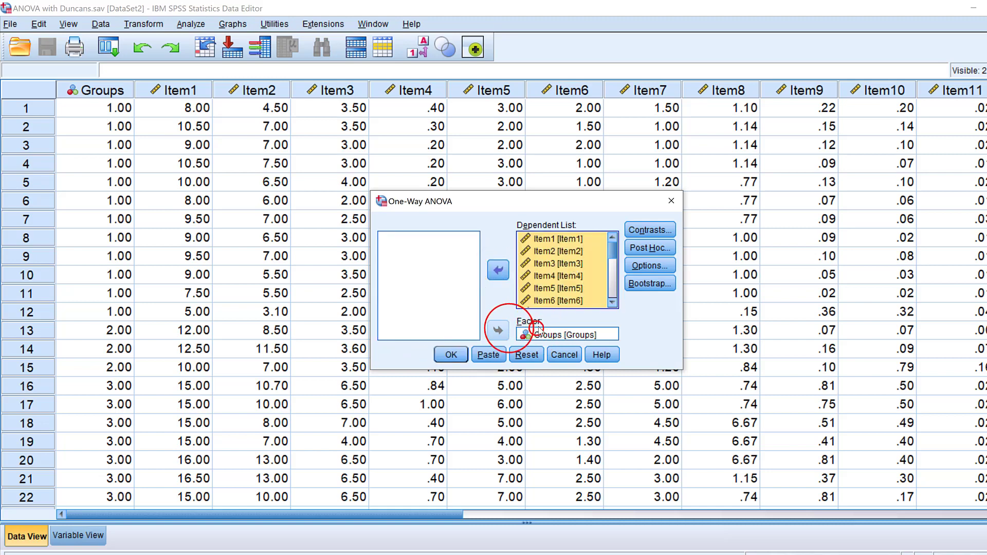
left_click(498, 330)
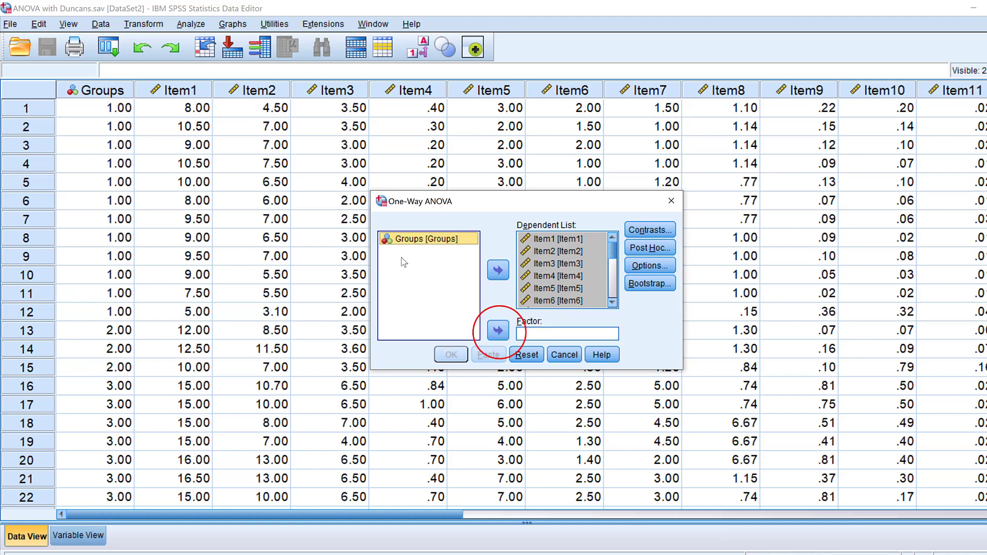
left_click(497, 331)
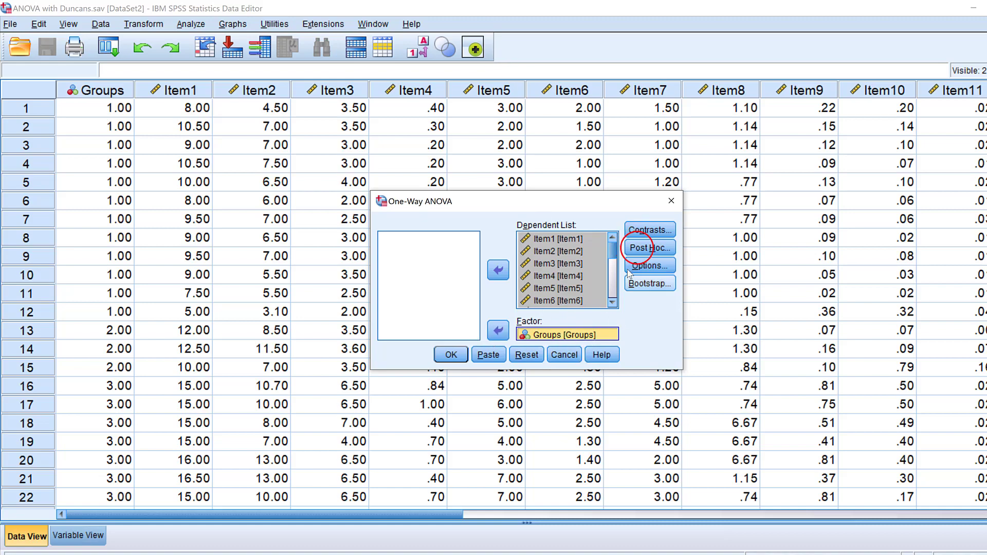
- Choose Duncan post hoc, add the homogeneity of variance test, and run the ANOVA
left_click(648, 246)
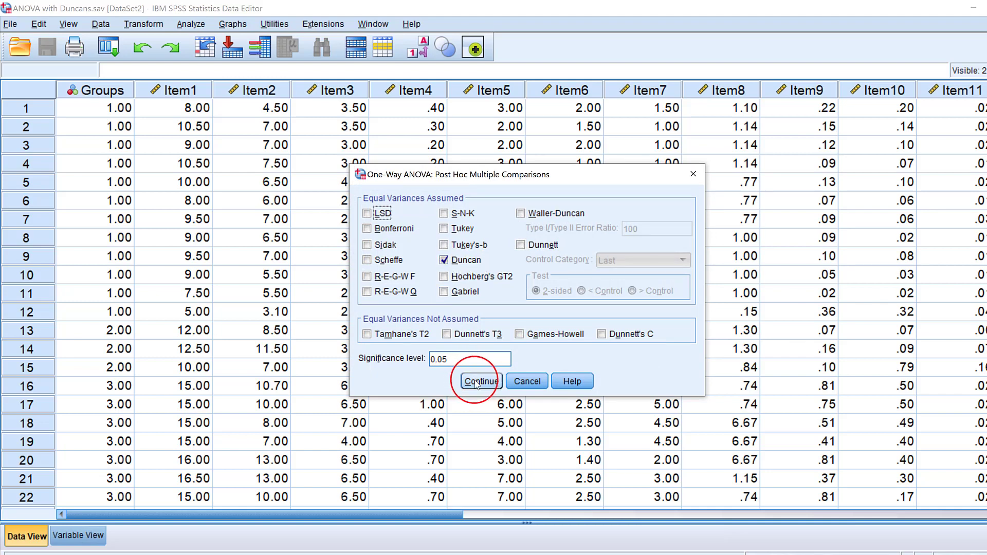
left_click(480, 381)
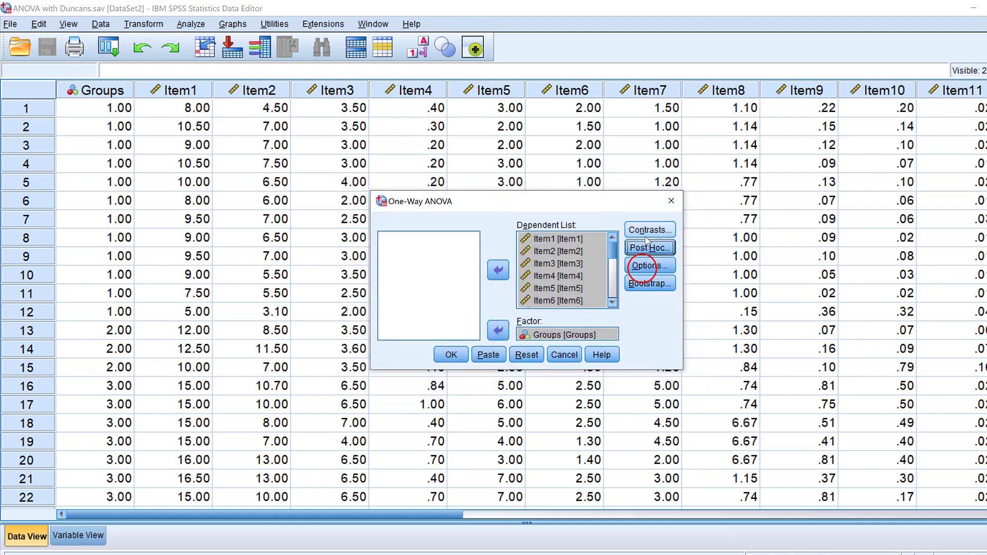
left_click(648, 266)
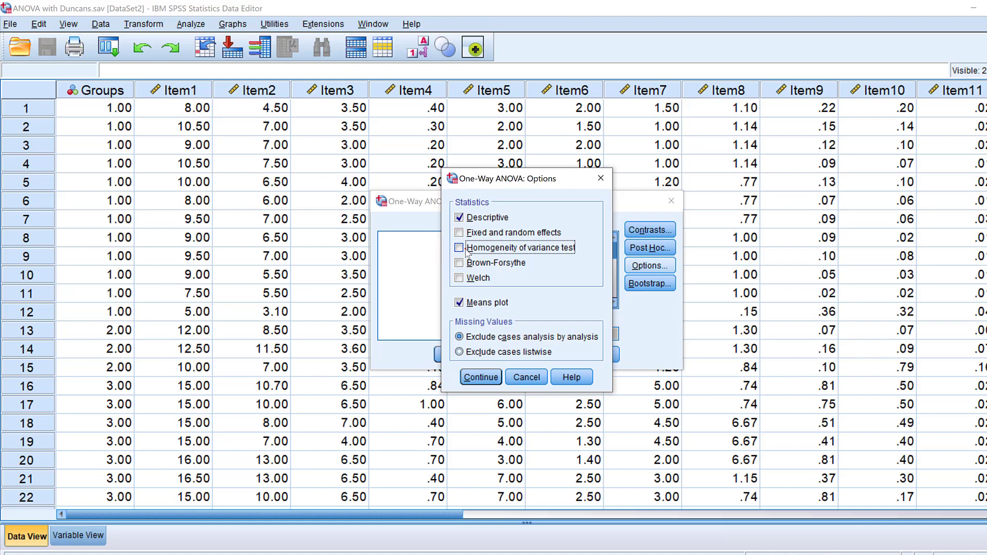
left_click(459, 247)
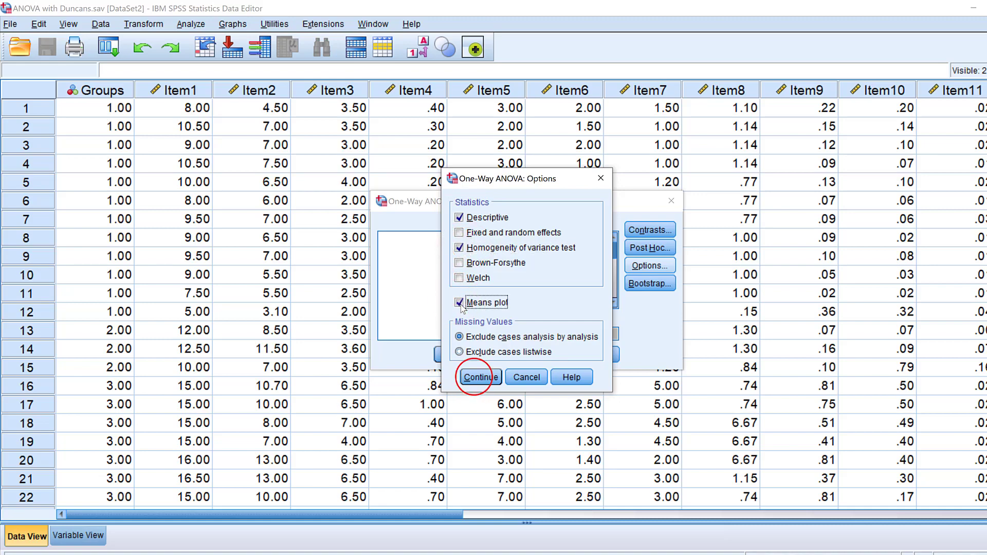
left_click(479, 376)
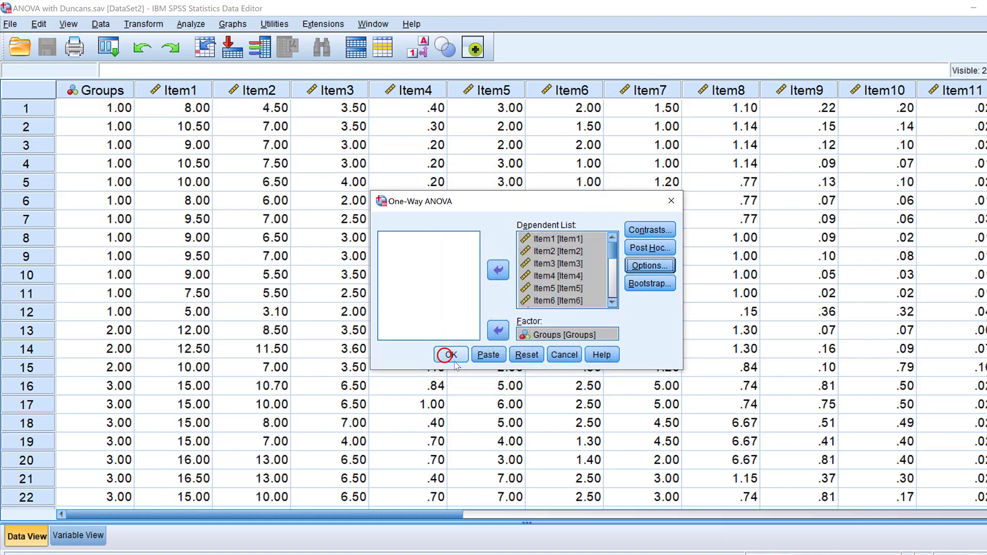
left_click(450, 354)
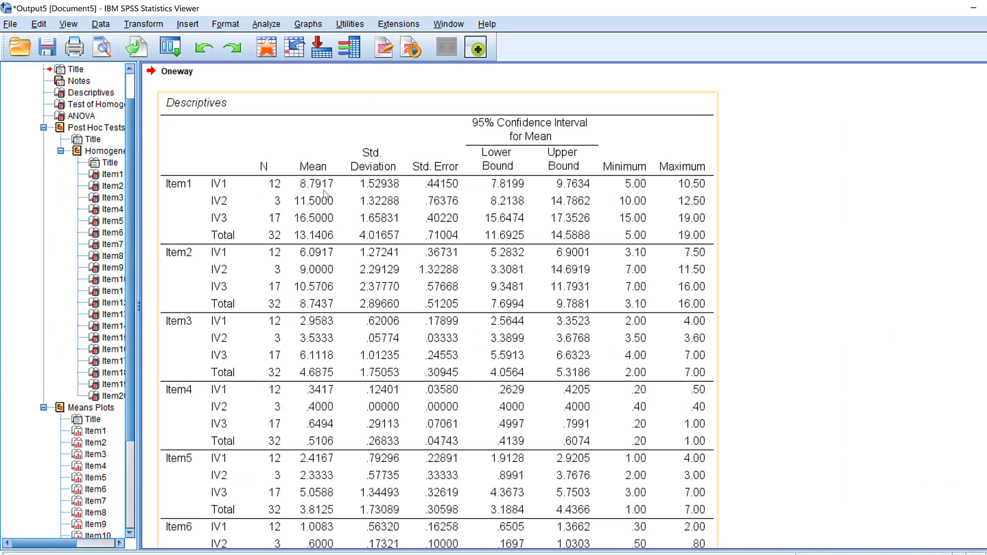
scroll("down", 3)
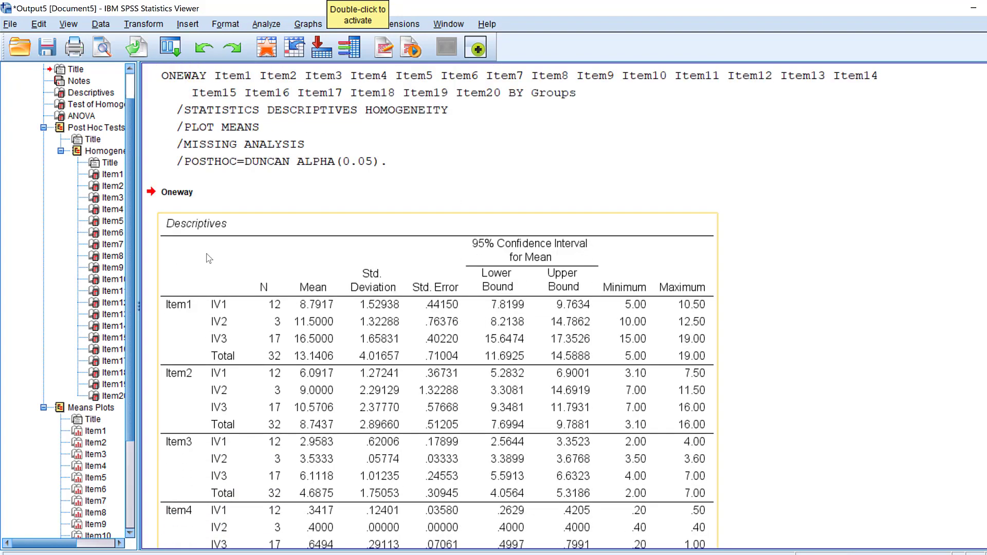
scroll("down", 3)
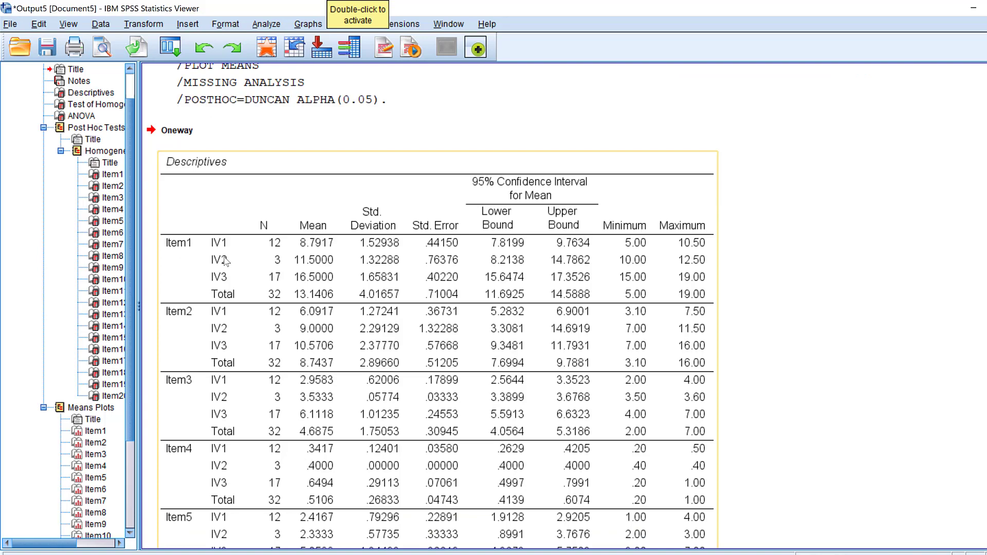
mouse_move(213, 290)
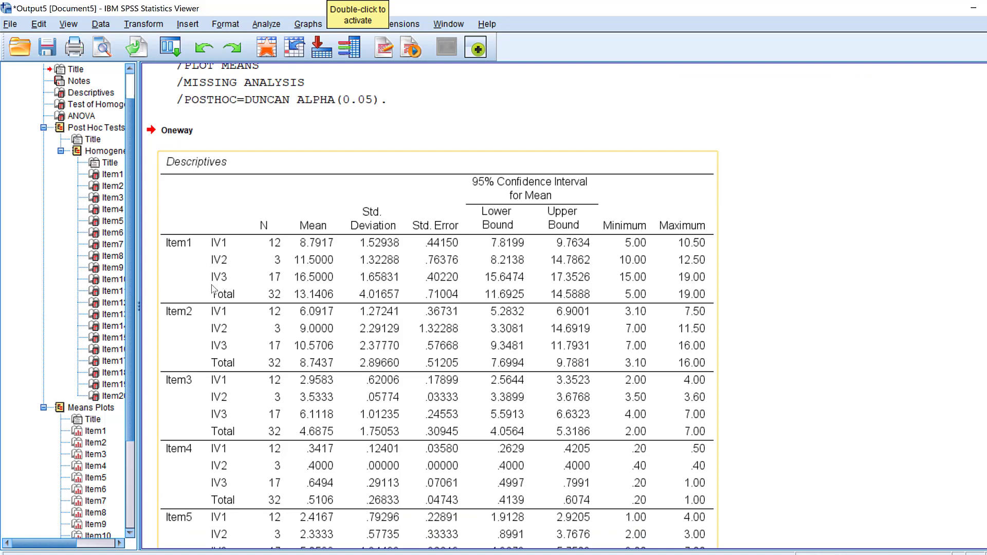
mouse_move(168, 338)
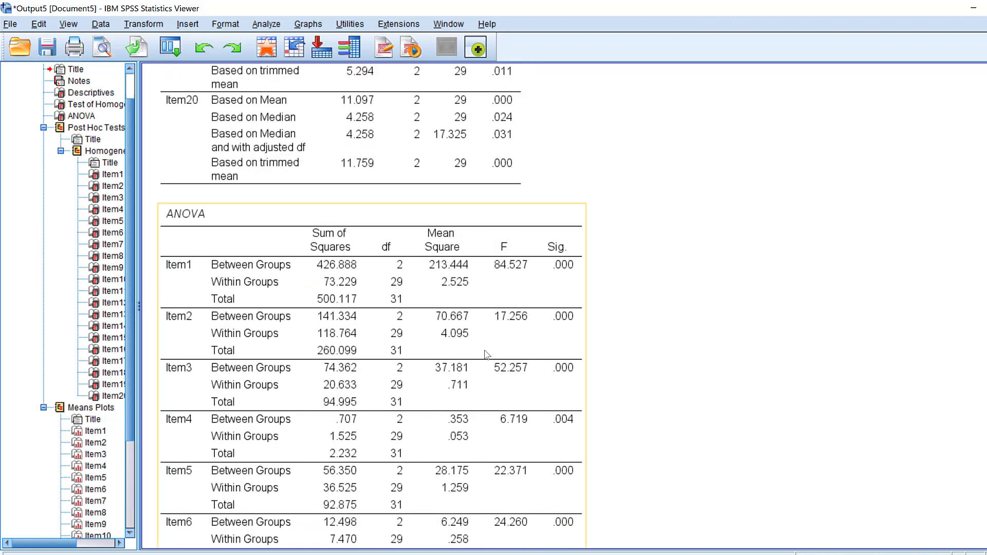
scroll("down", 3)
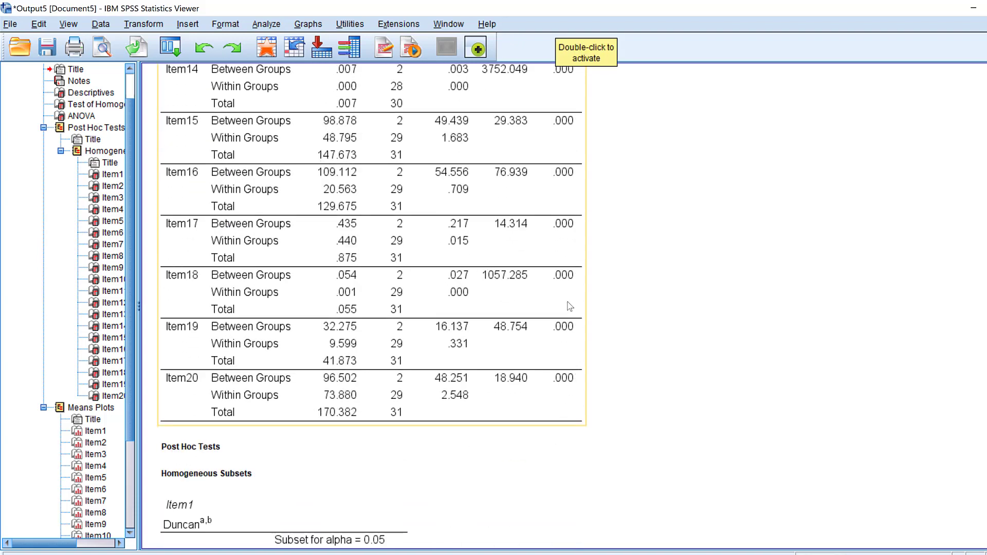
scroll("down", 3)
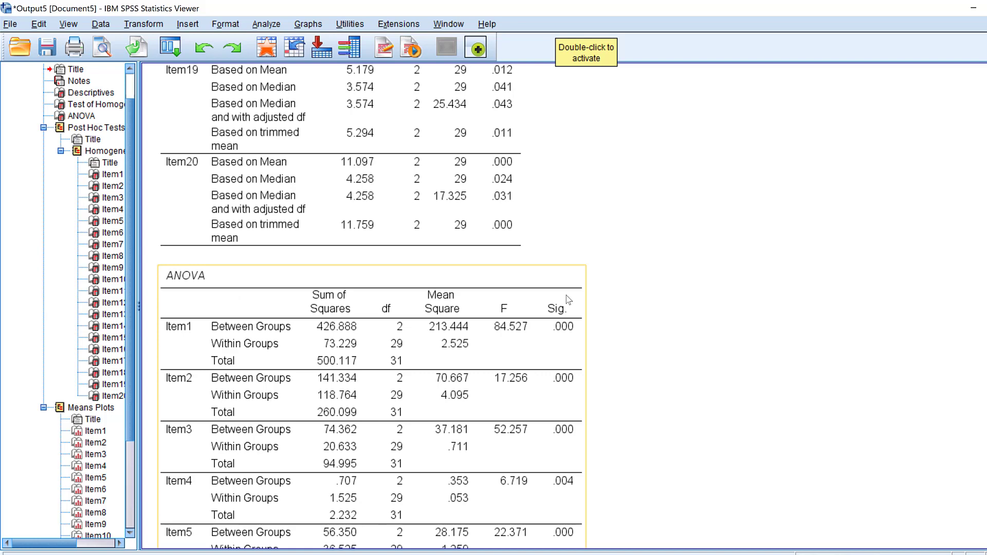
mouse_move(260, 313)
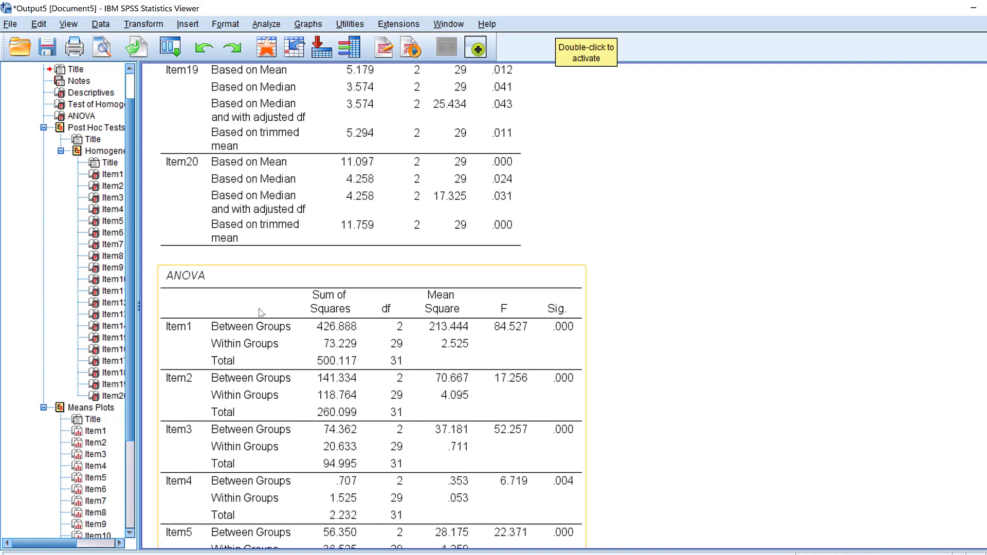
scroll("down", 3)
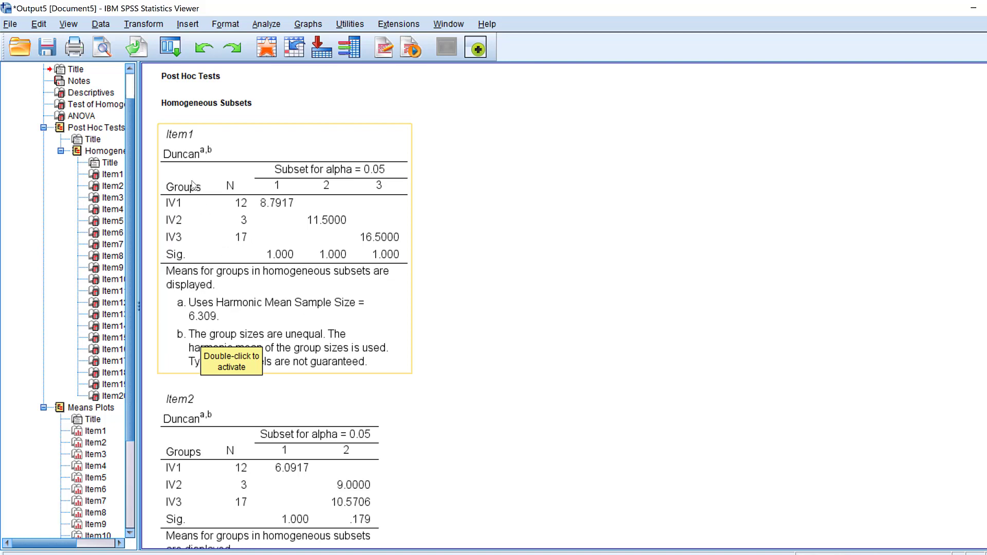
mouse_move(231, 219)
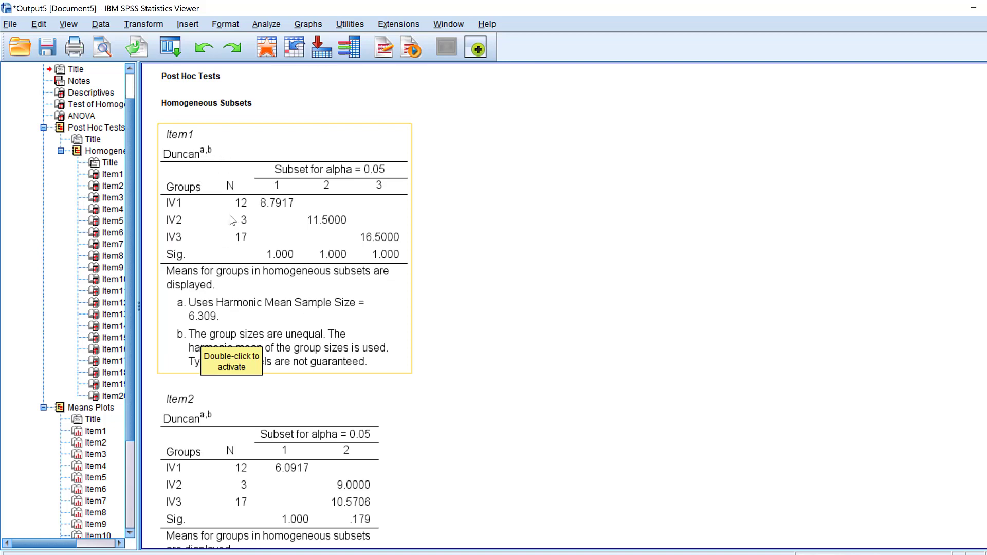
mouse_move(229, 325)
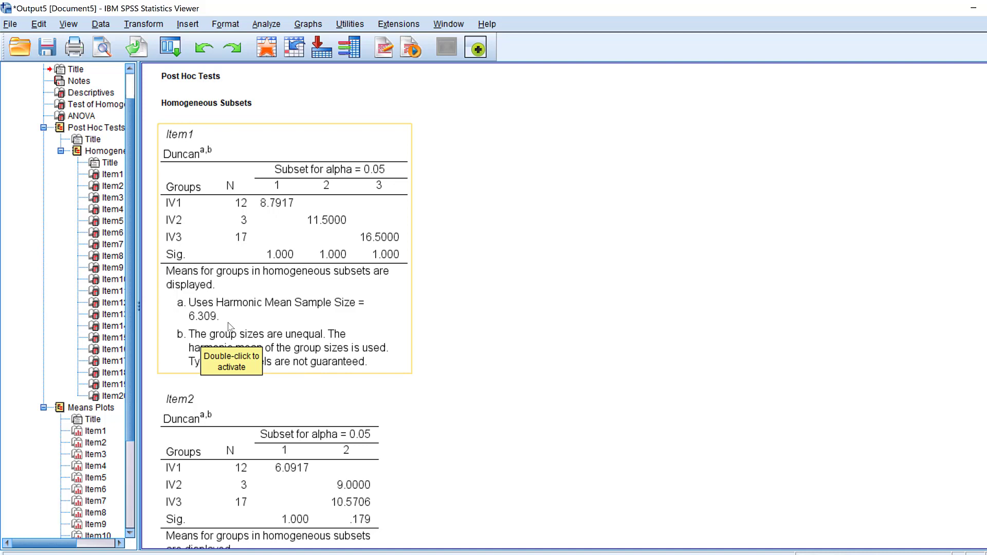
mouse_move(319, 314)
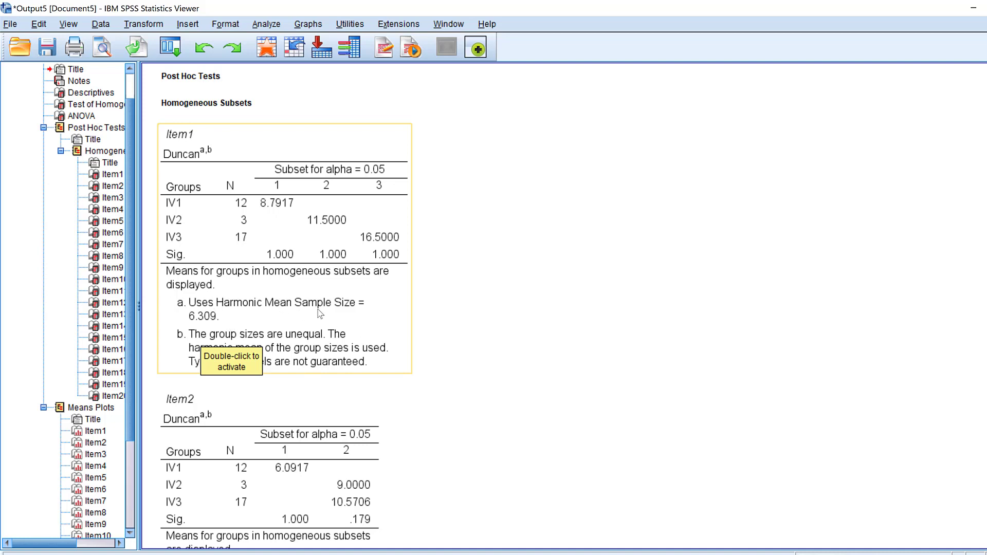
mouse_move(314, 349)
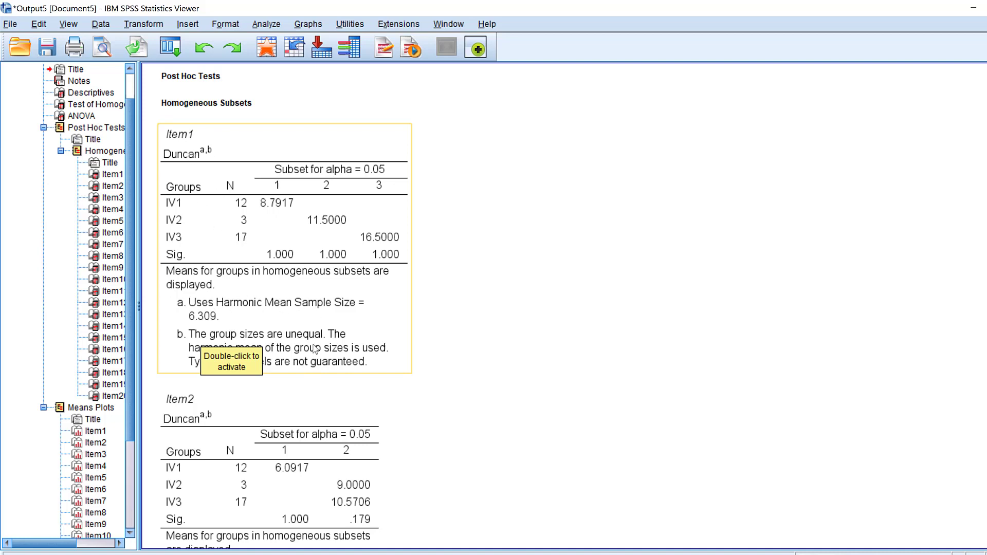
mouse_move(245, 222)
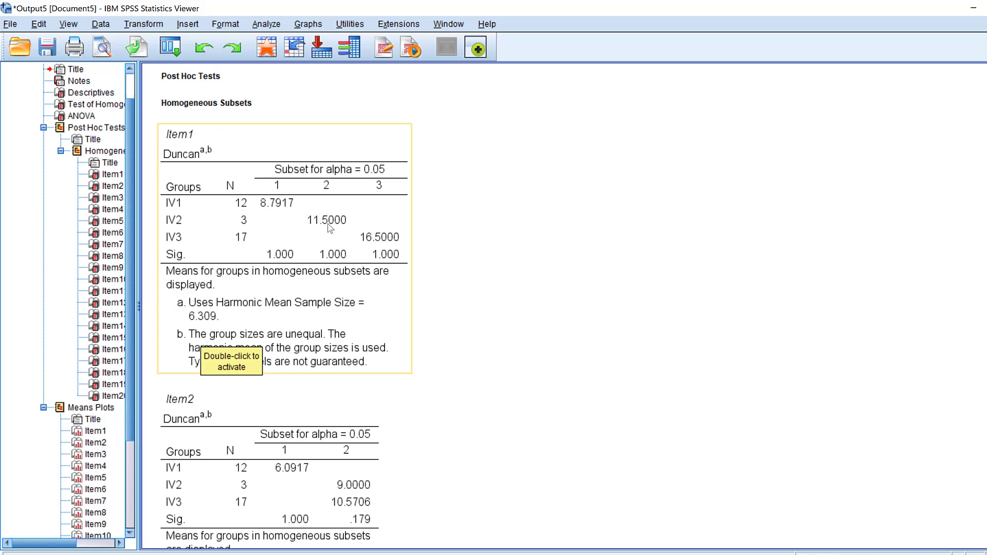
mouse_move(360, 193)
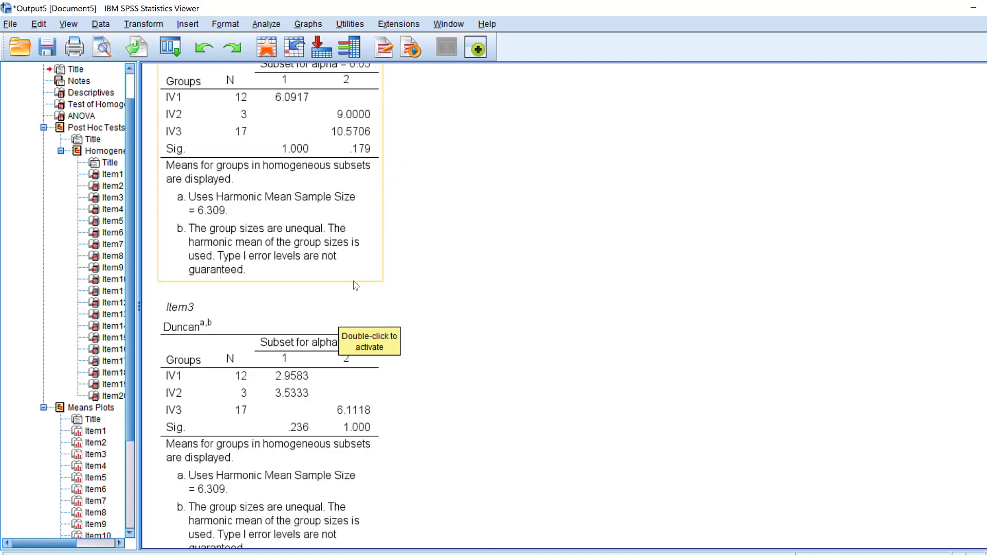
scroll("down", 3)
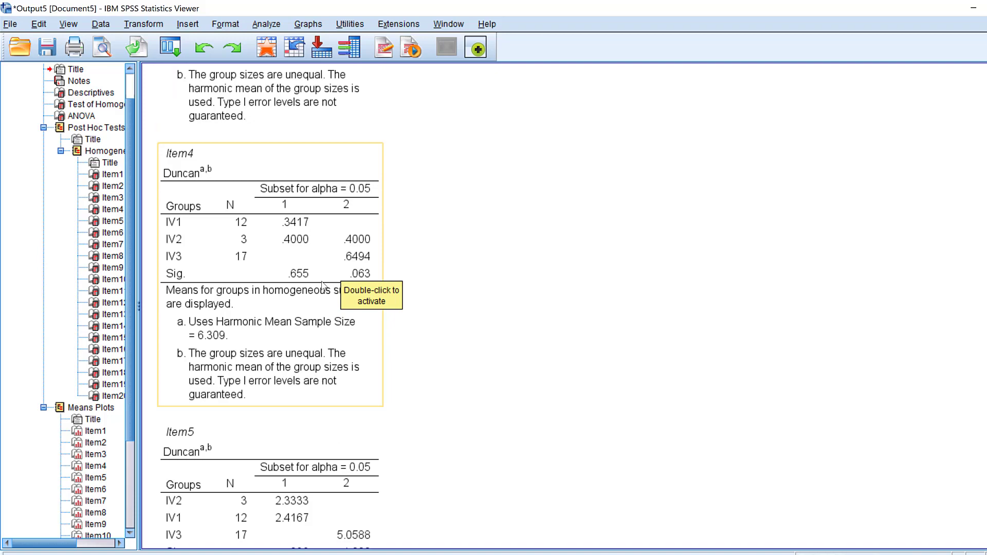
scroll("down", 3)
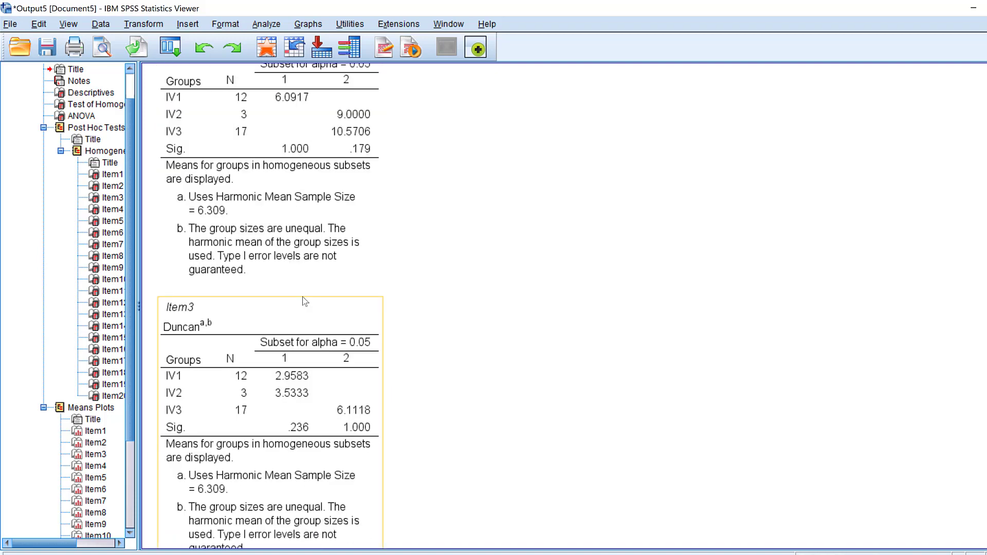
scroll("down", 3)
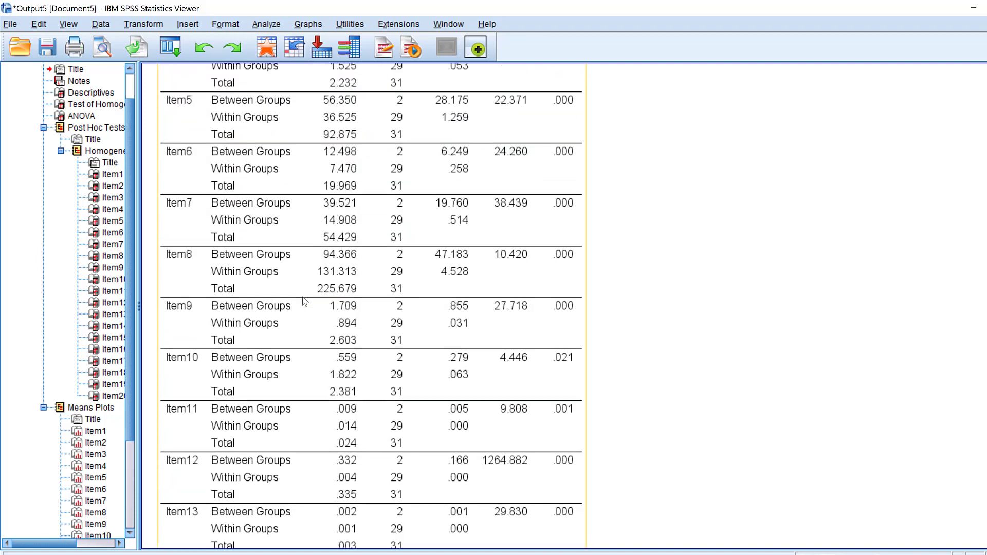
scroll("down", 3)
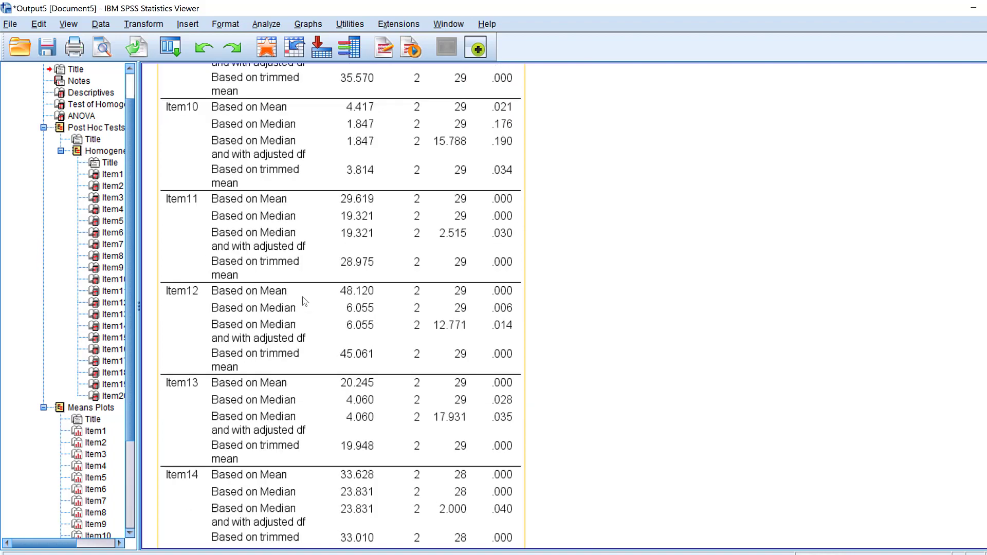
scroll("down", 3)
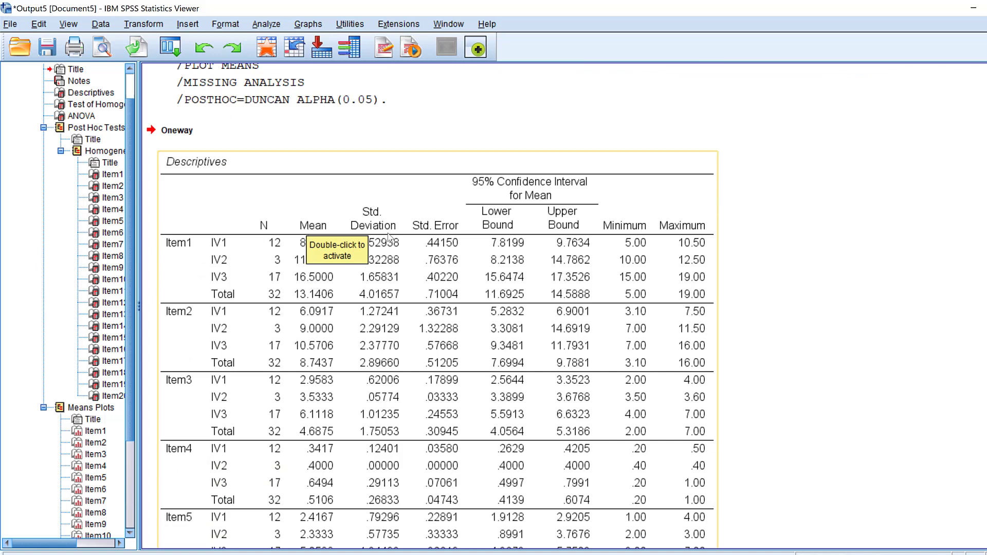
mouse_move(326, 241)
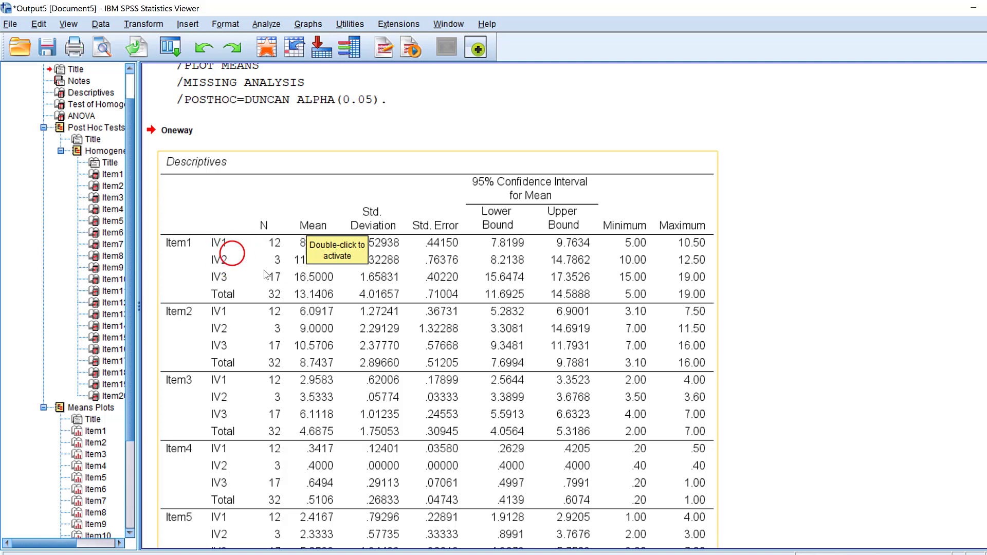
- Select the Descriptives table in the Oneway output for copying
left_click(90, 93)
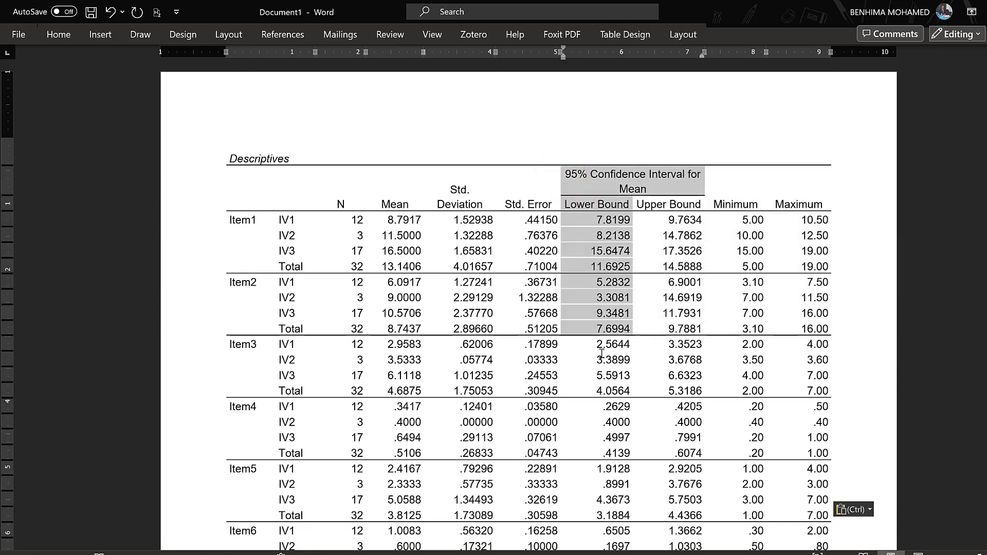
- Delete the 95% CI, Minimum and Maximum columns from the pasted table
scroll("down", 3)
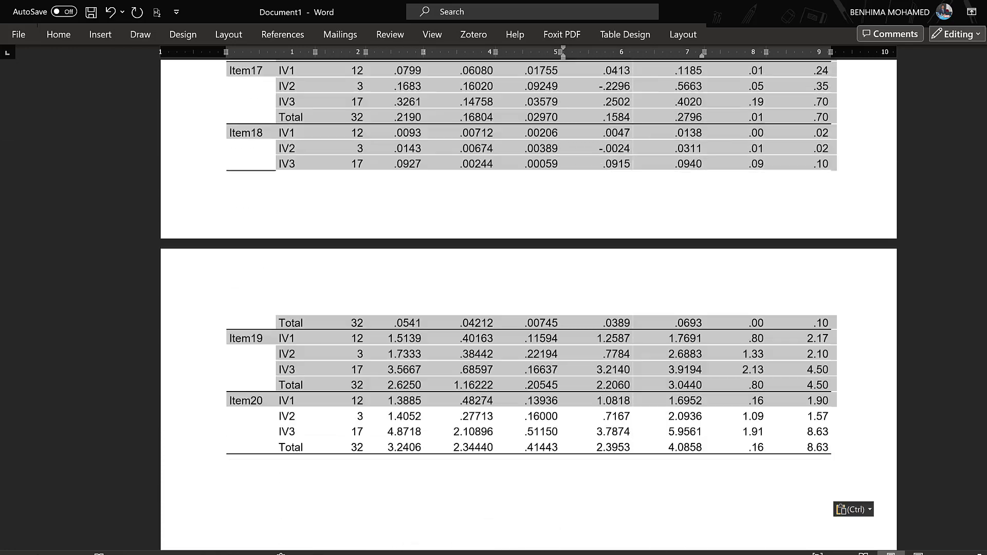
scroll("down", 3)
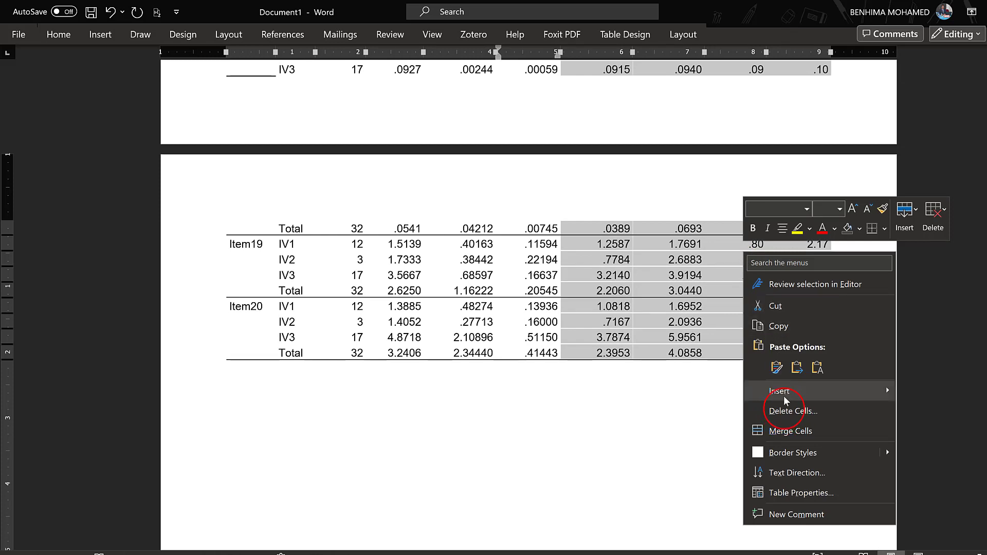
left_click(791, 410)
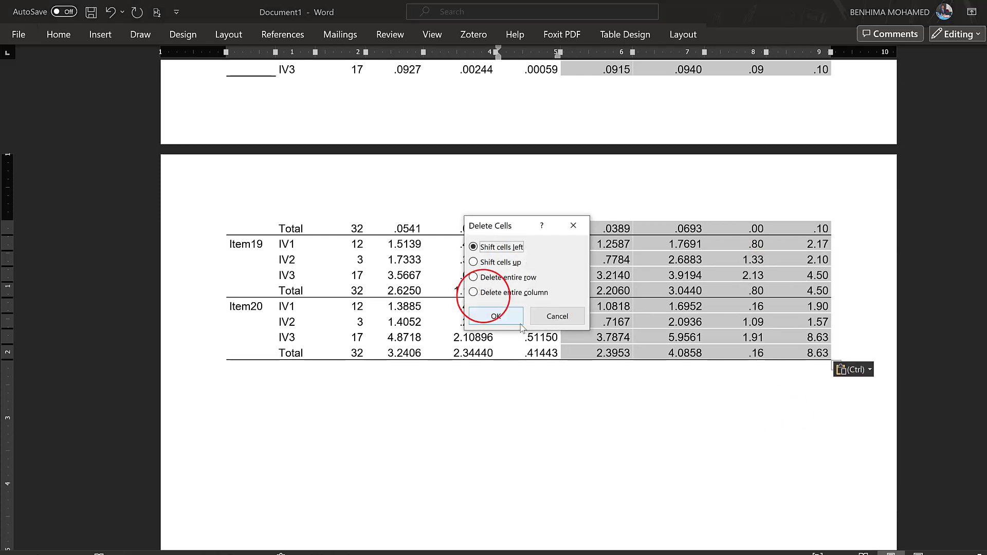
left_click(494, 316)
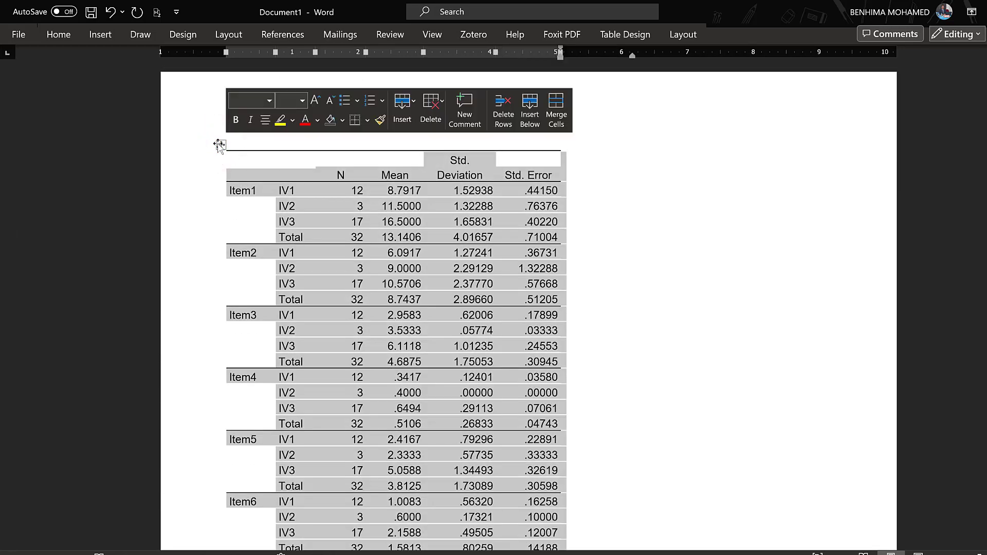
- AutoFit the Descriptives table to the window, trying AutoFit to Contents in between
right_click(220, 146)
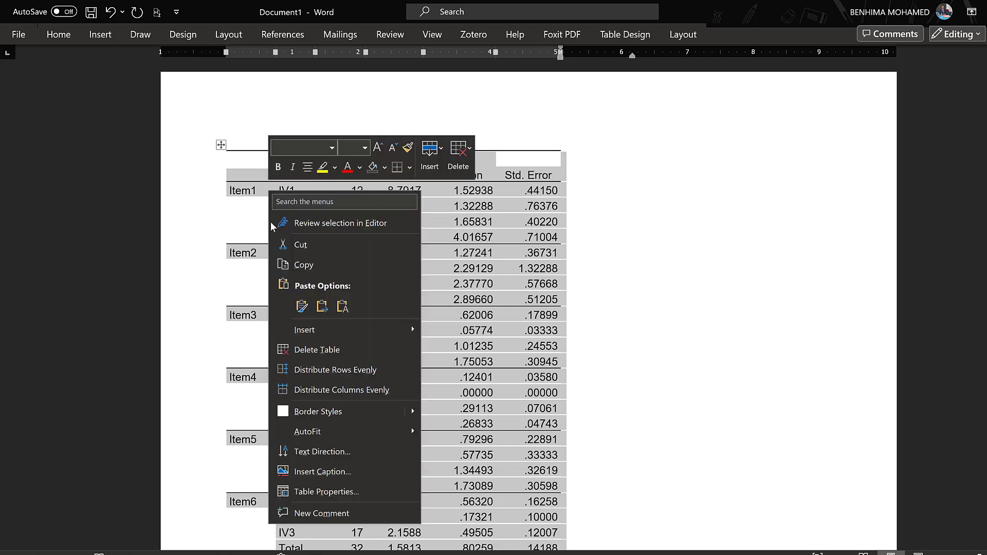
mouse_move(307, 431)
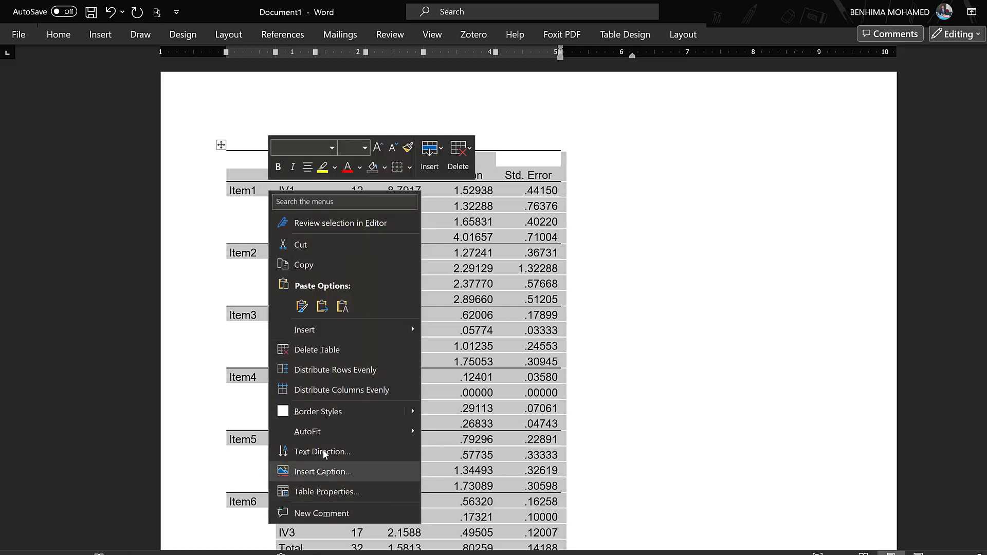
mouse_move(308, 431)
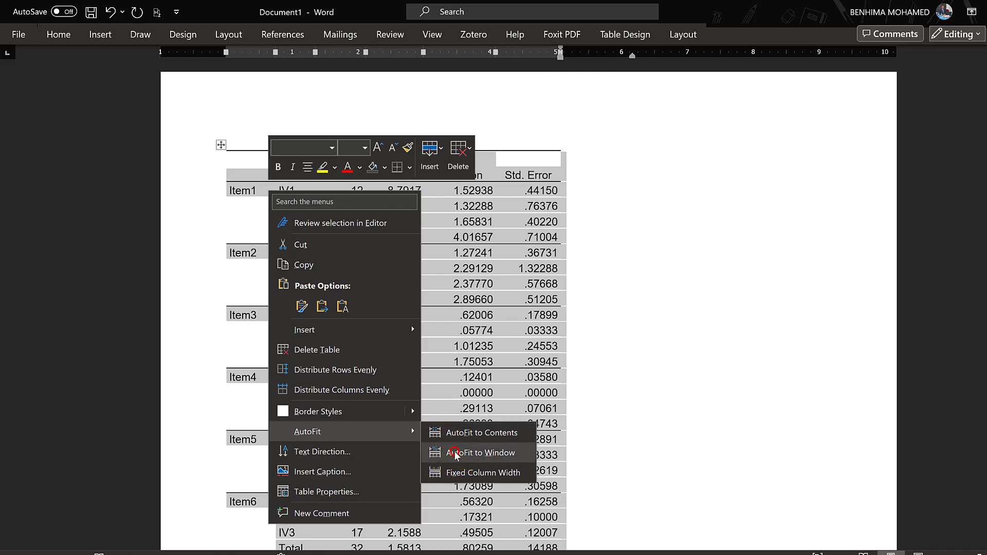
left_click(482, 453)
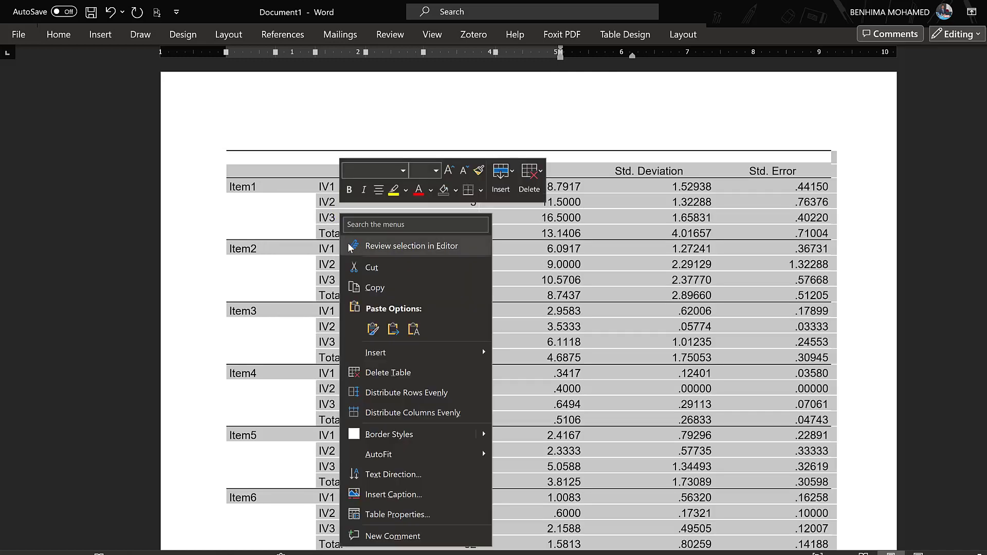
mouse_move(378, 454)
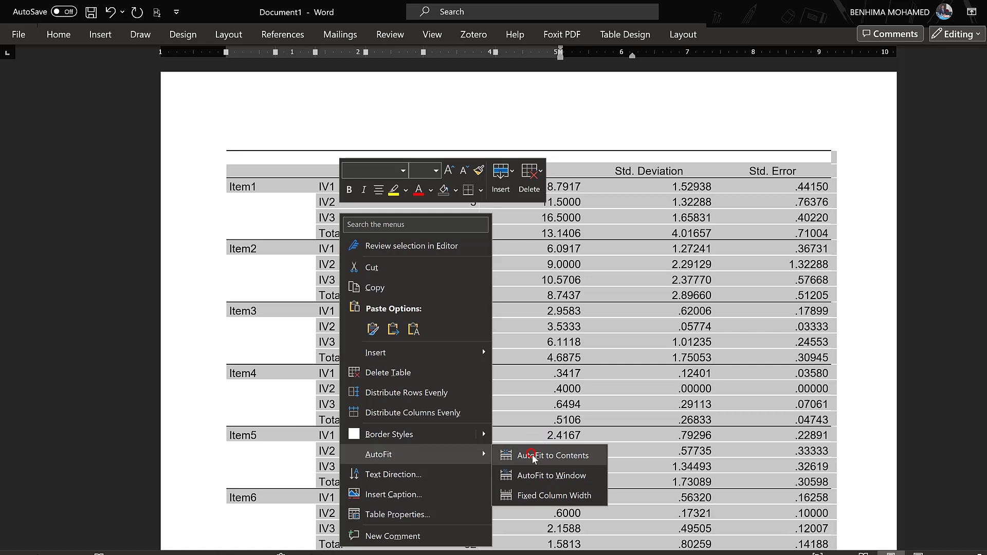
left_click(556, 455)
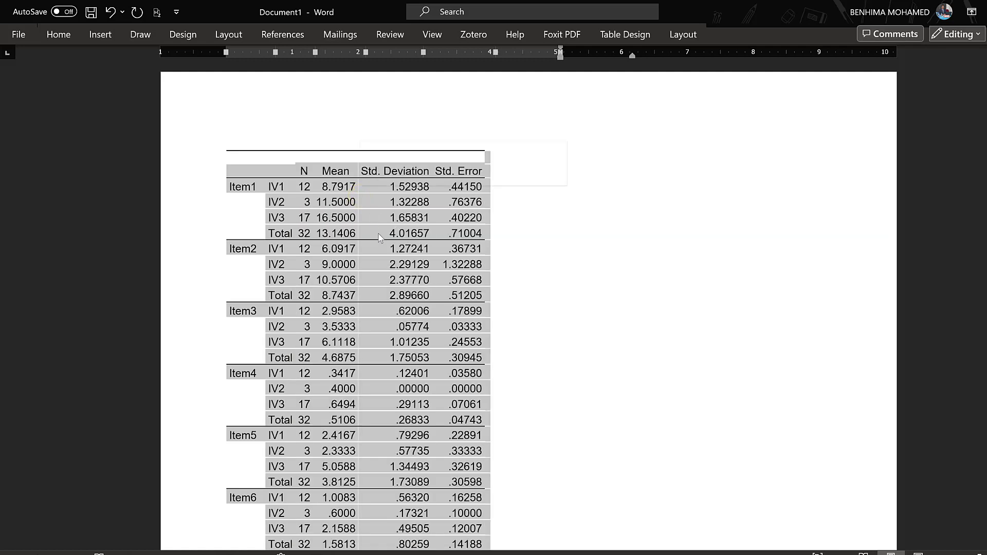
right_click(377, 238)
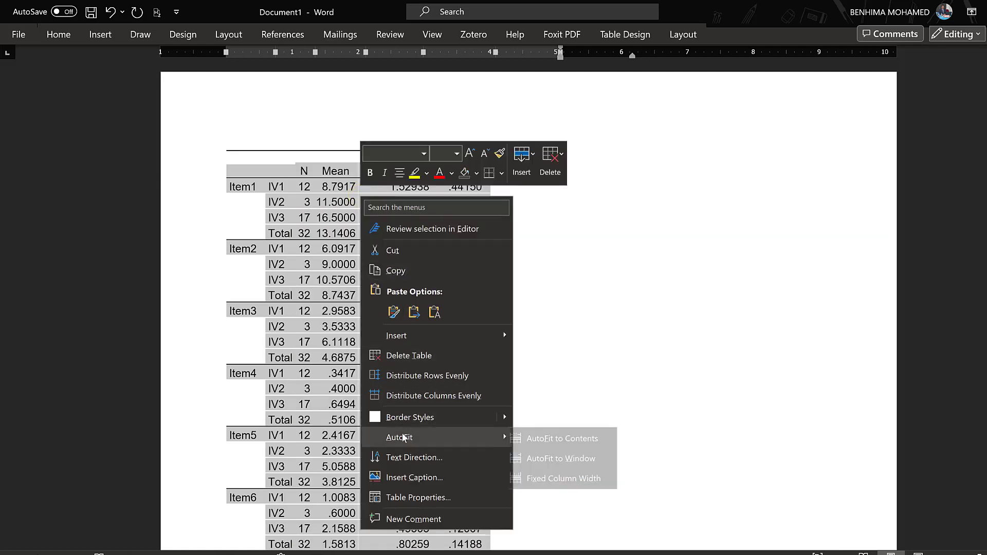
left_click(561, 458)
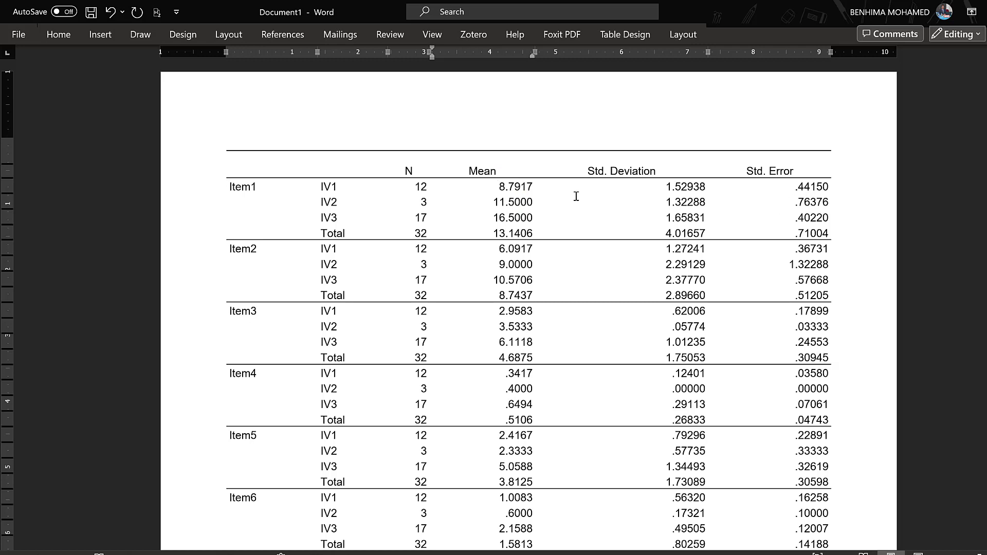
- Add the letter 'a' after the Item1 IV1 mean 8.7917
left_click(535, 201)
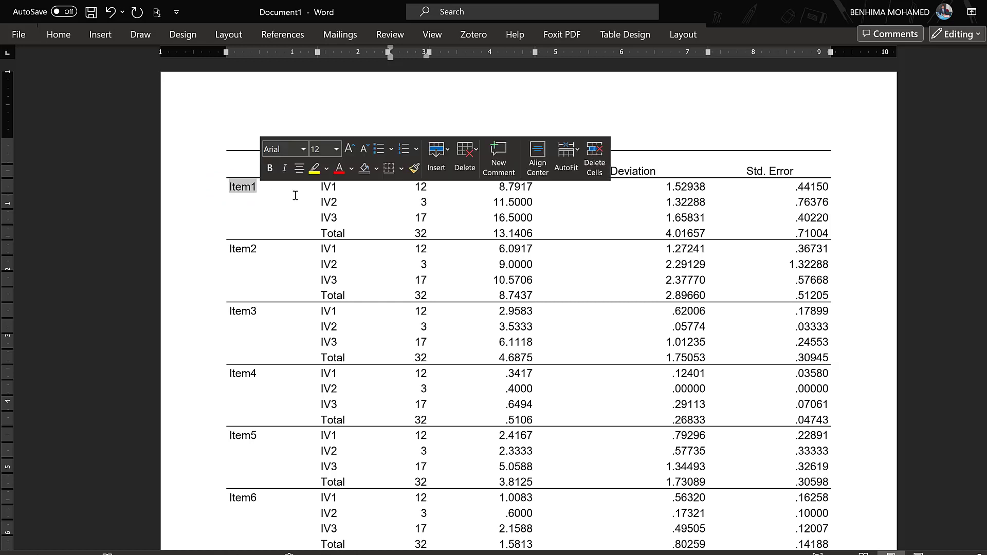
left_click_drag(329, 186, 329, 217)
type("&")
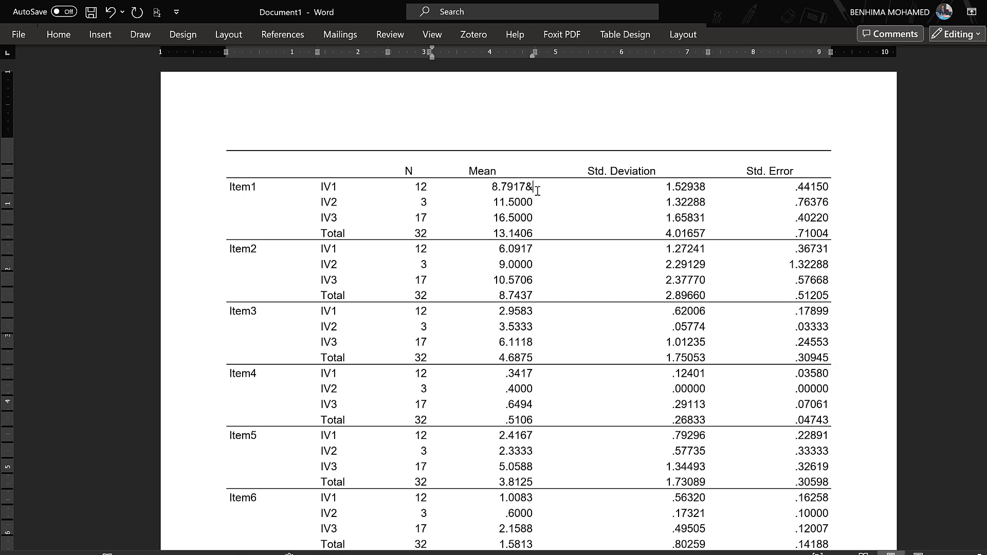
type("a")
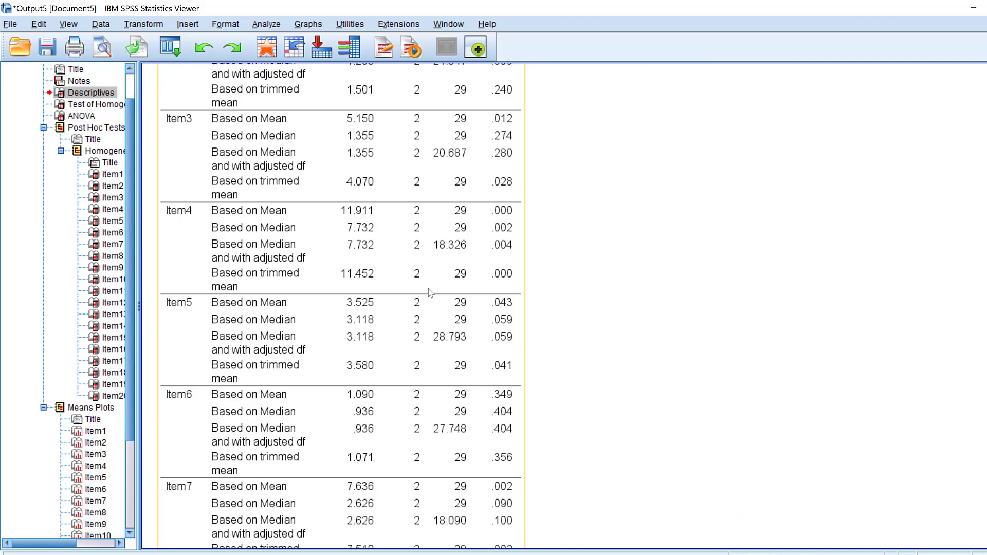
scroll("down", 3)
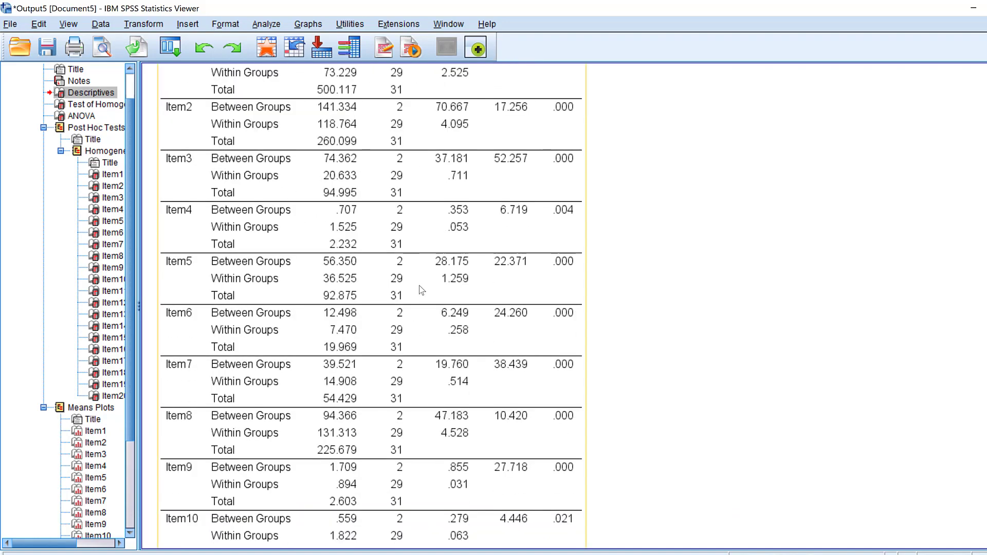
scroll("down", 3)
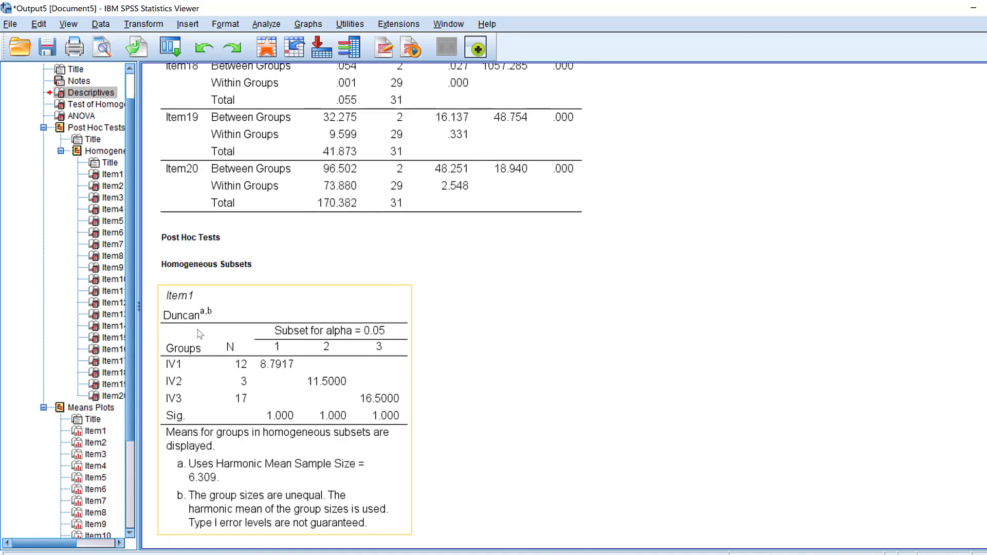
mouse_move(180, 397)
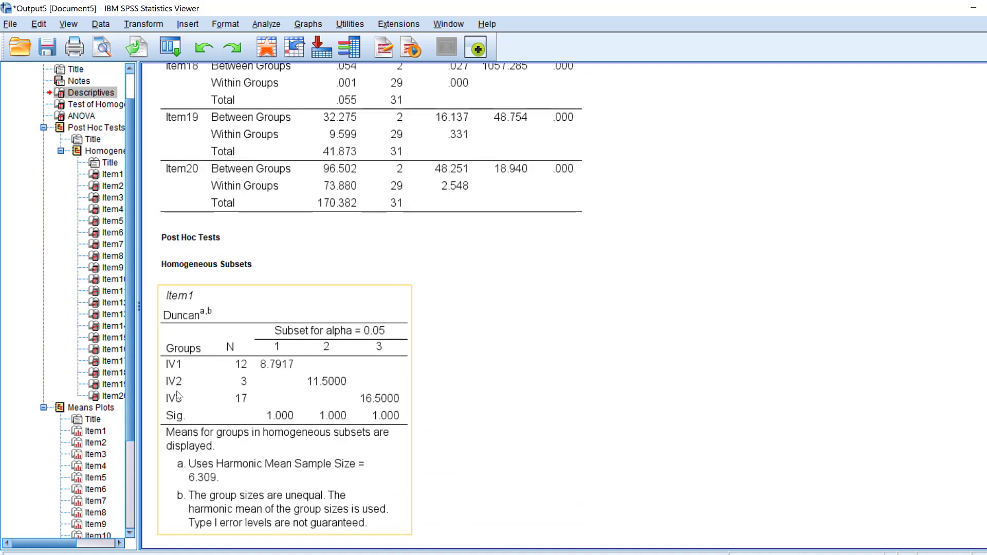
mouse_move(278, 364)
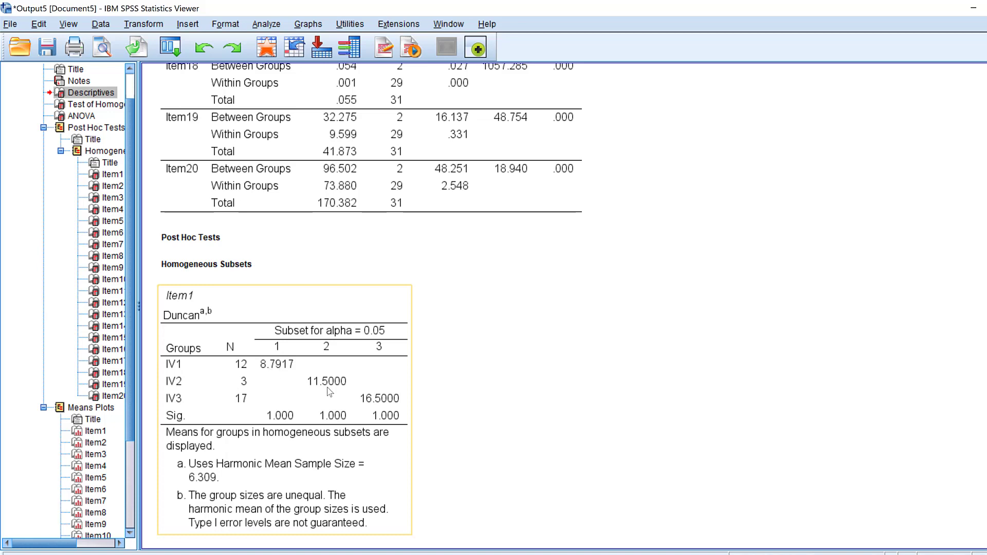
mouse_move(274, 420)
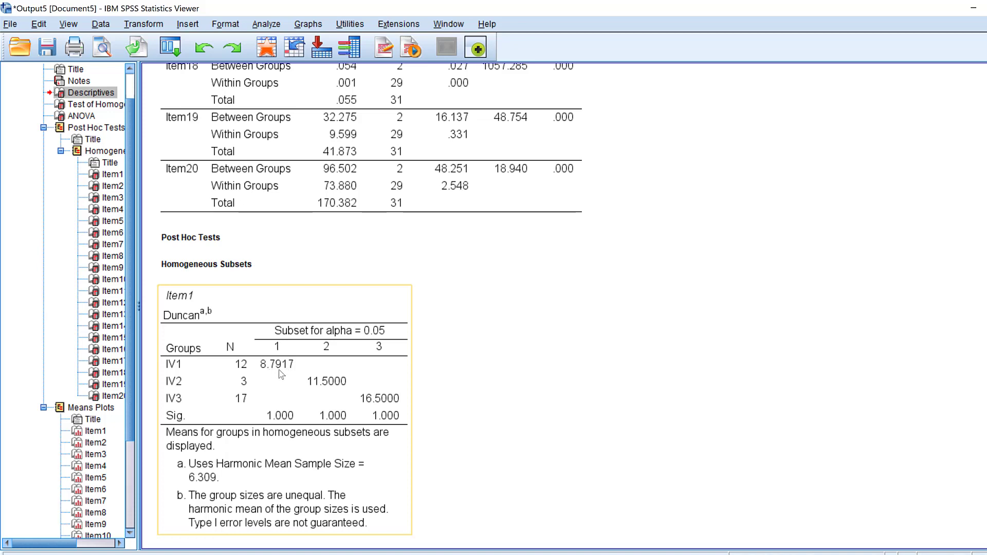
mouse_move(183, 373)
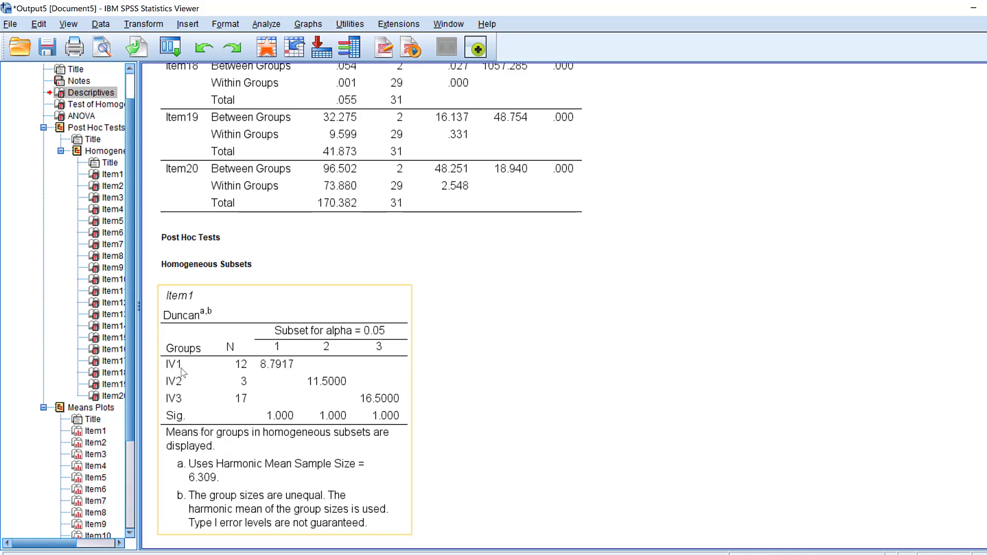
mouse_move(354, 340)
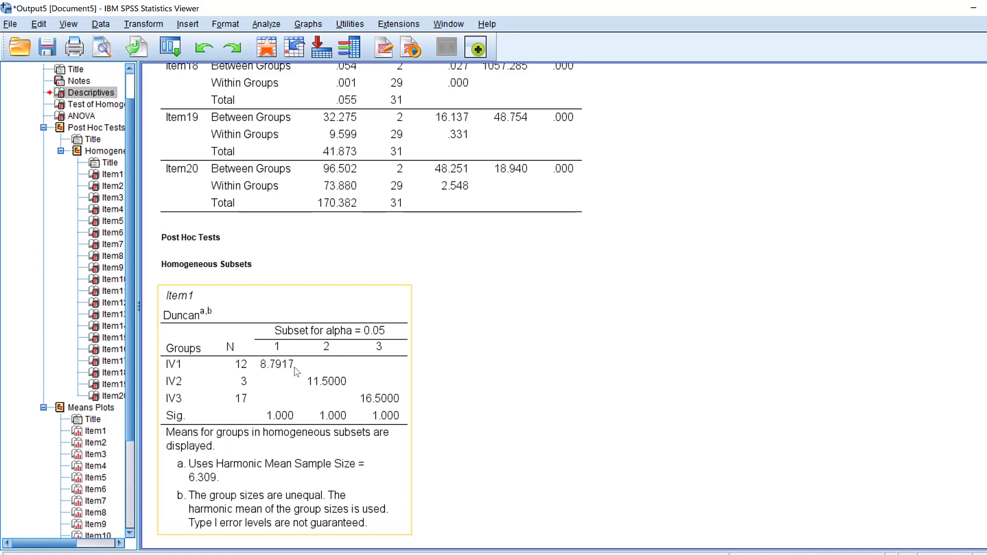
mouse_move(385, 404)
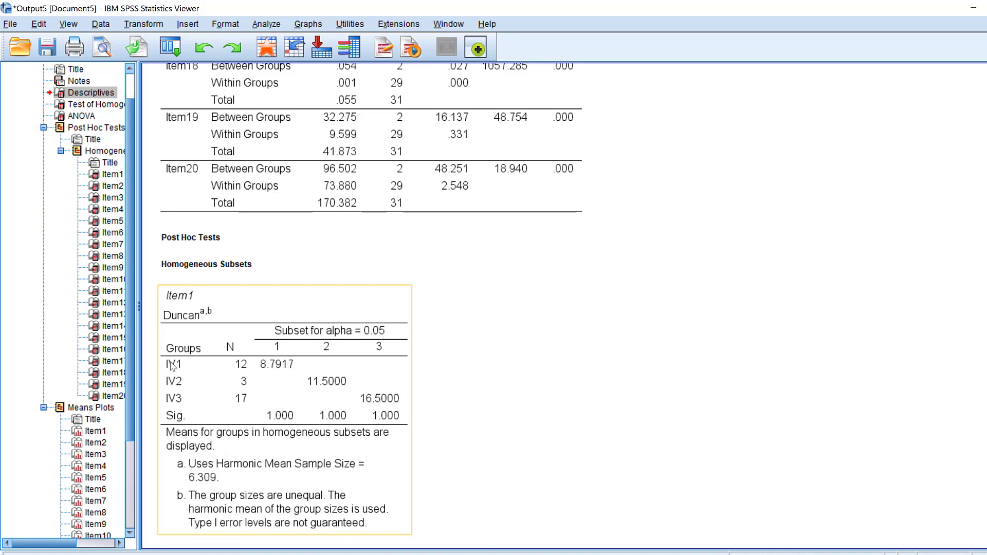
mouse_move(181, 301)
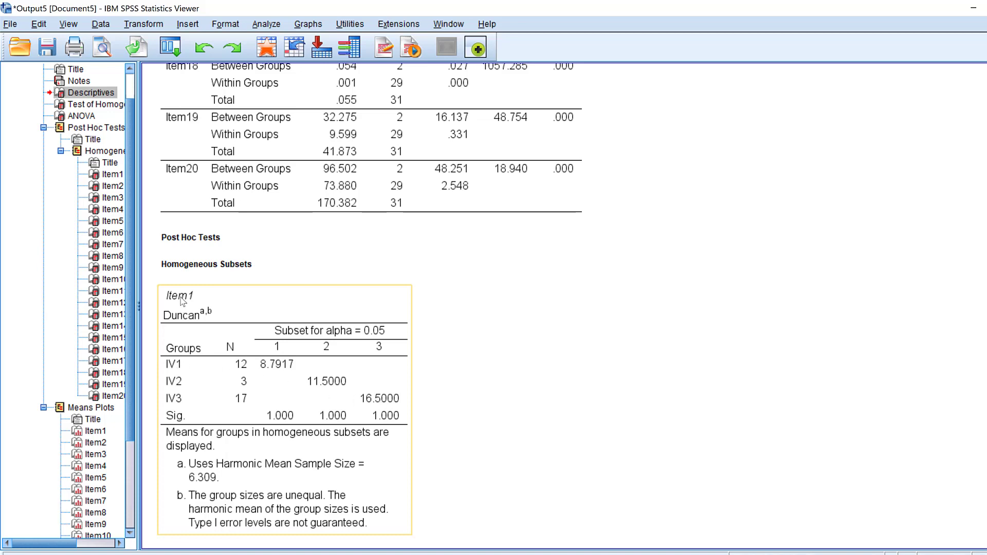
mouse_move(267, 370)
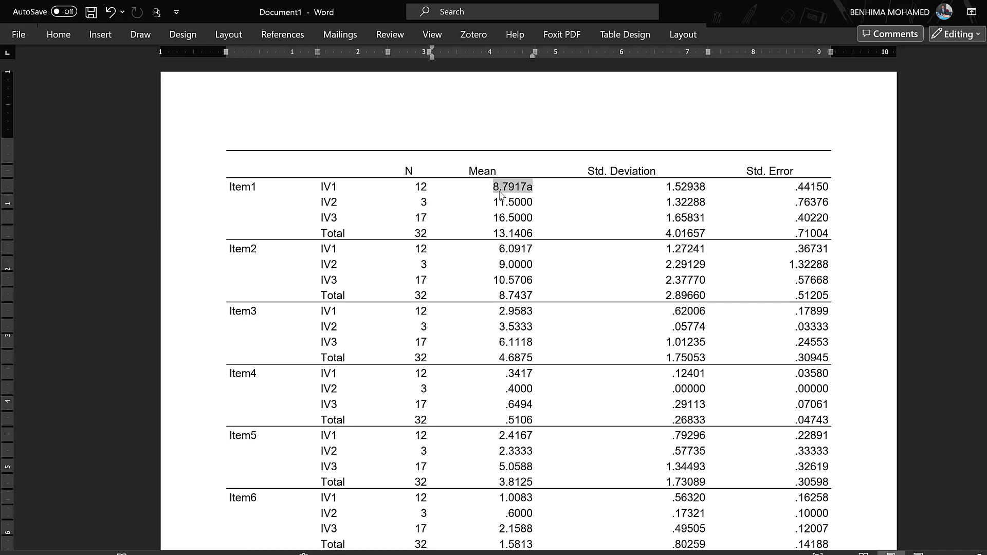
mouse_move(673, 524)
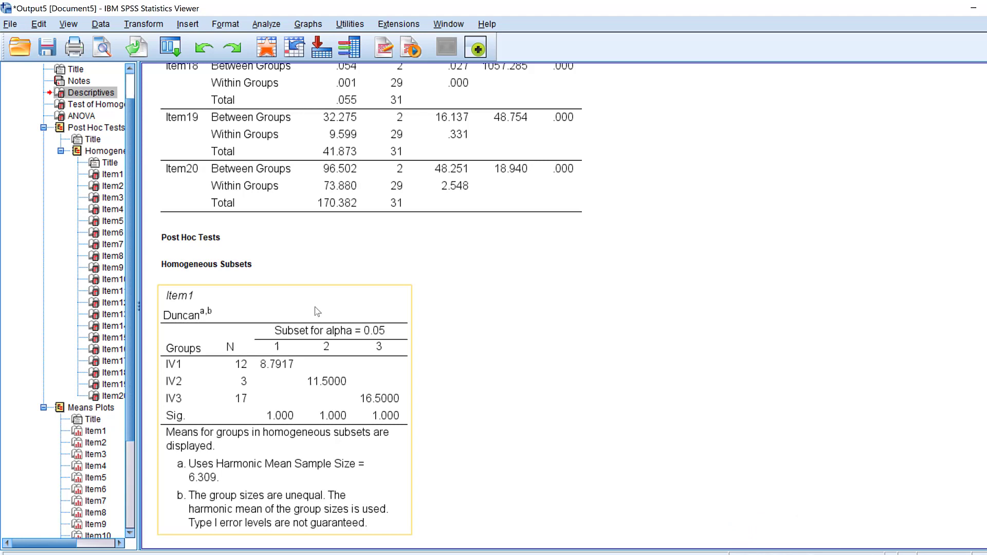
mouse_move(275, 372)
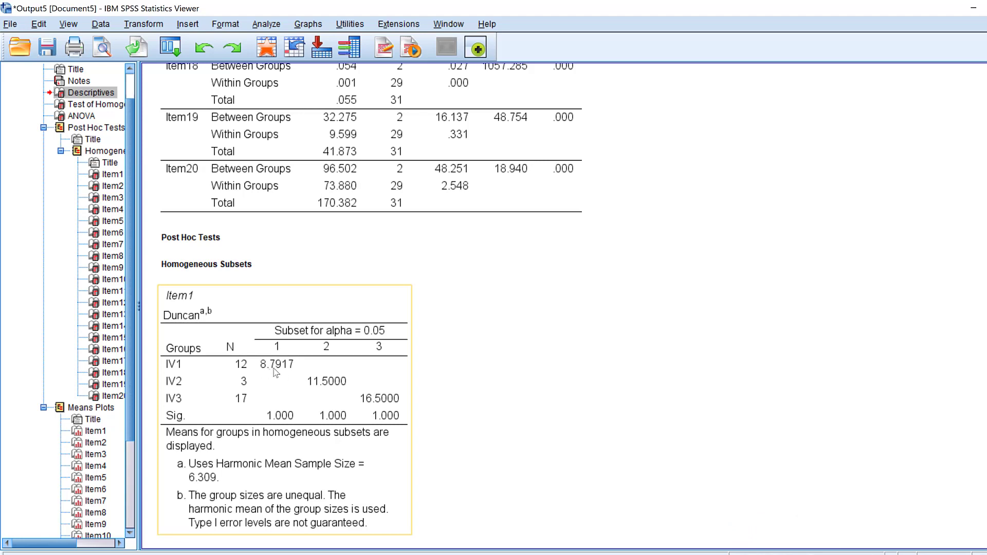
mouse_move(250, 401)
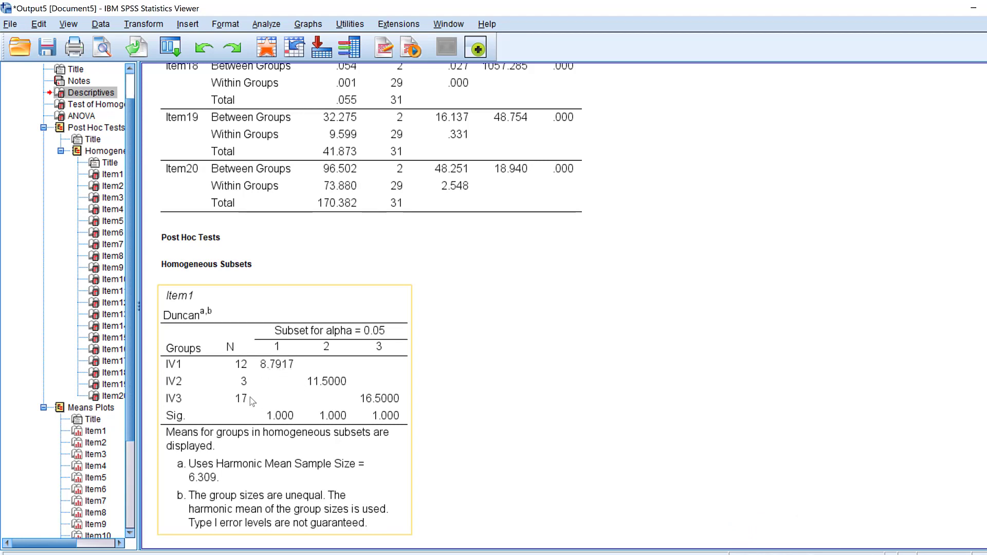
mouse_move(325, 386)
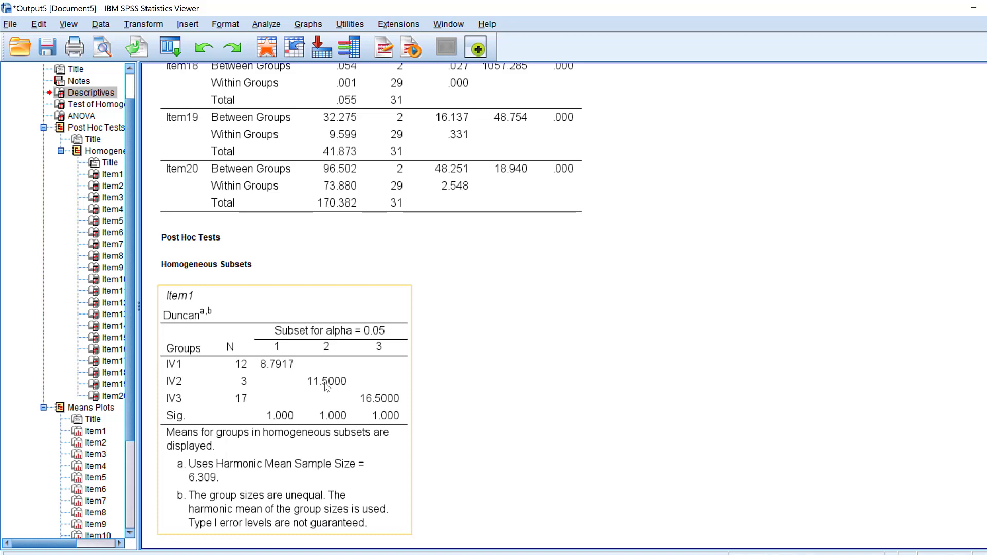
mouse_move(327, 390)
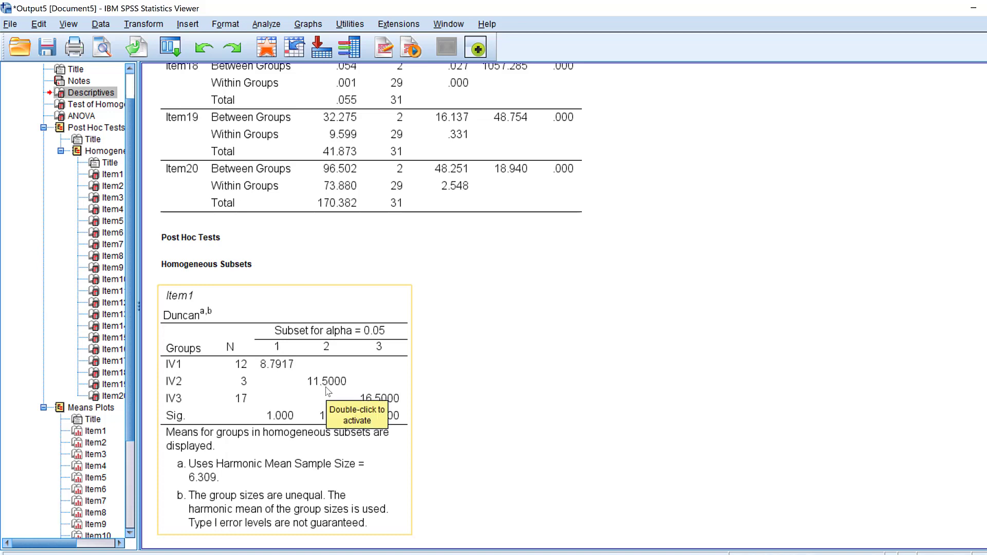
mouse_move(392, 404)
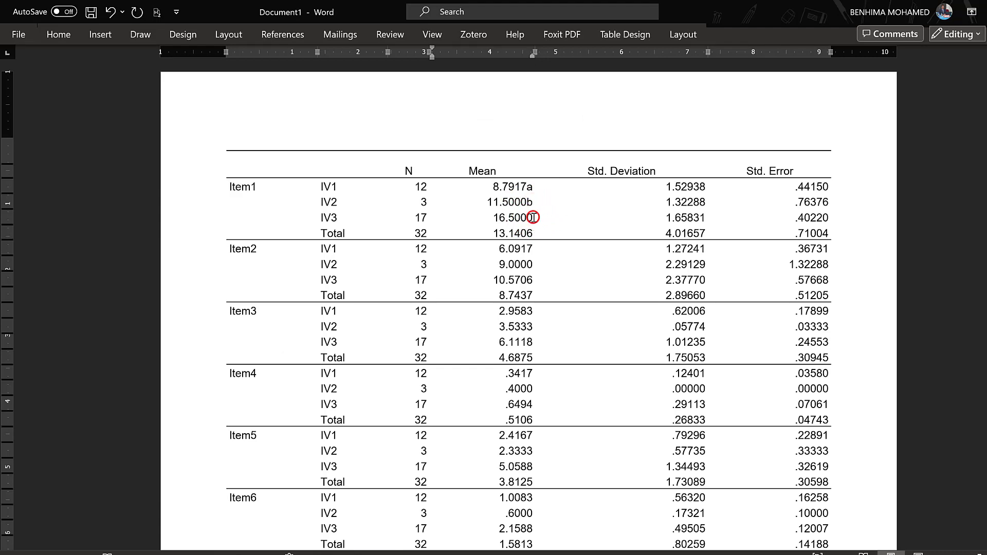
- Add 'c' after 16.5000 and superscript the letters a, b, c on Item1 means
type("c")
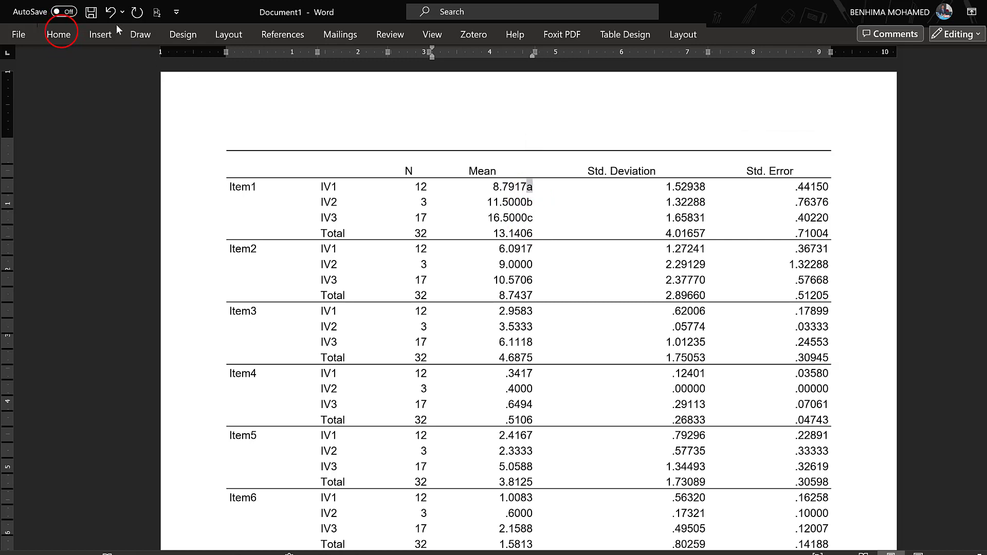
left_click(59, 34)
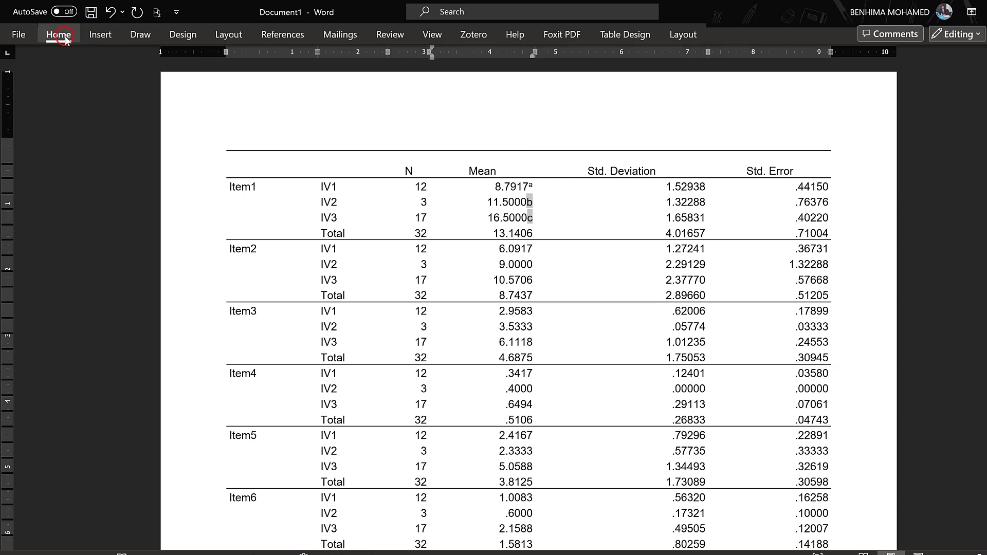
left_click(58, 33)
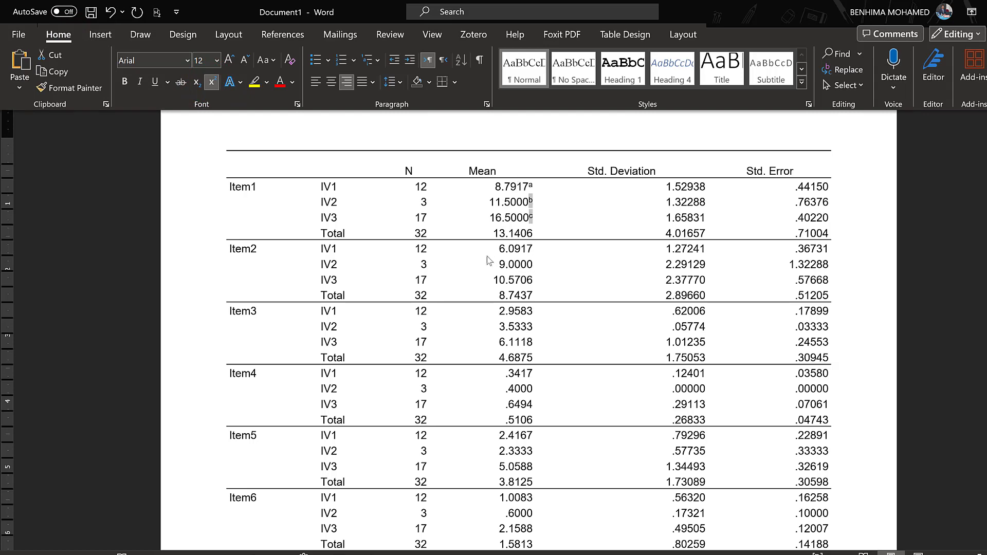
mouse_move(518, 363)
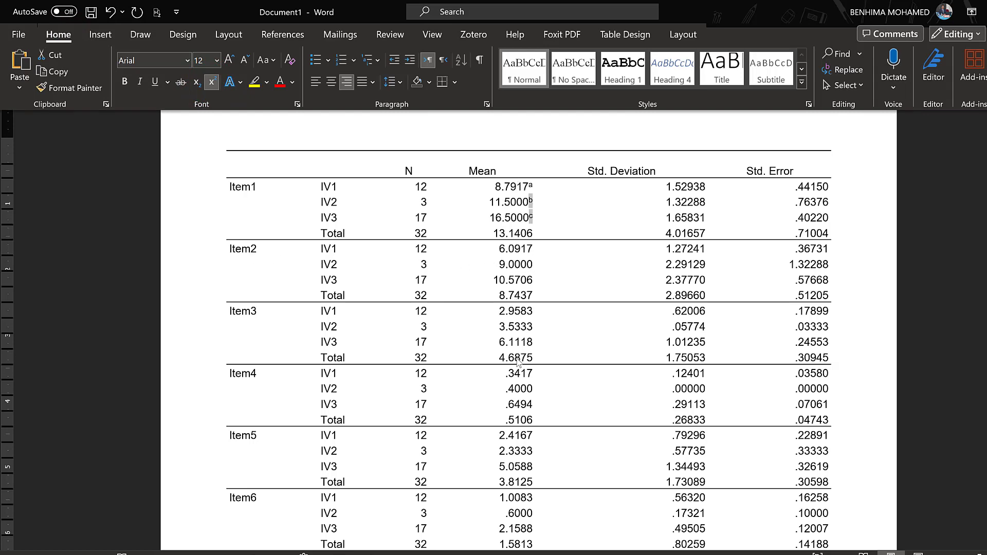
- Scroll down through the rest of the Word descriptives table
scroll("down", 3)
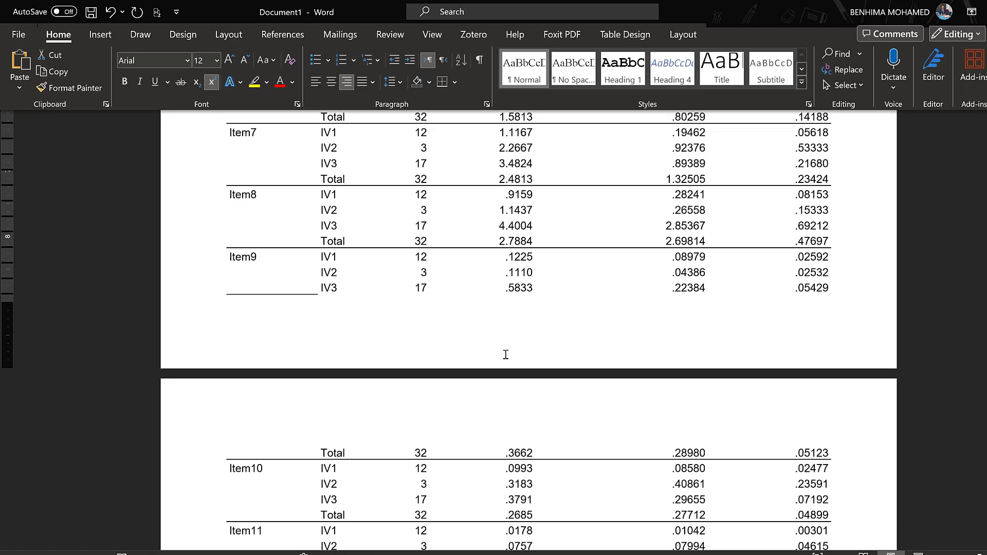
scroll("down", 3)
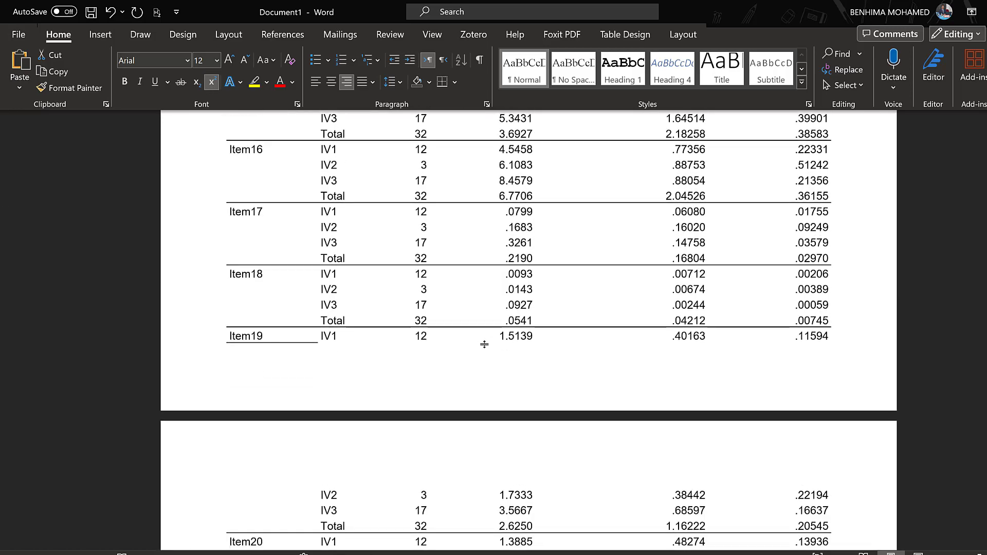
scroll("down", 3)
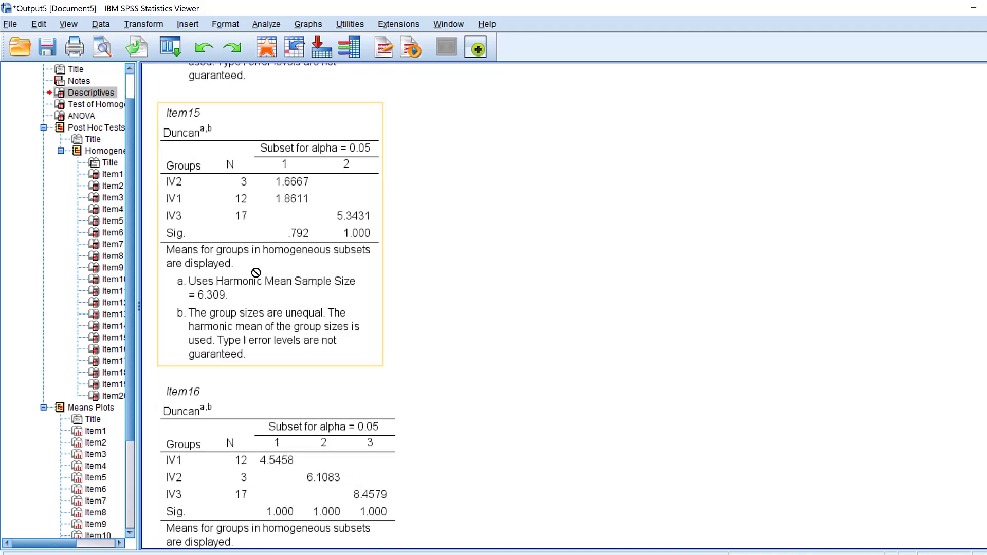
- Scroll the SPSS Viewer to the homogeneity of variances results for Items 14–18
scroll("down", 3)
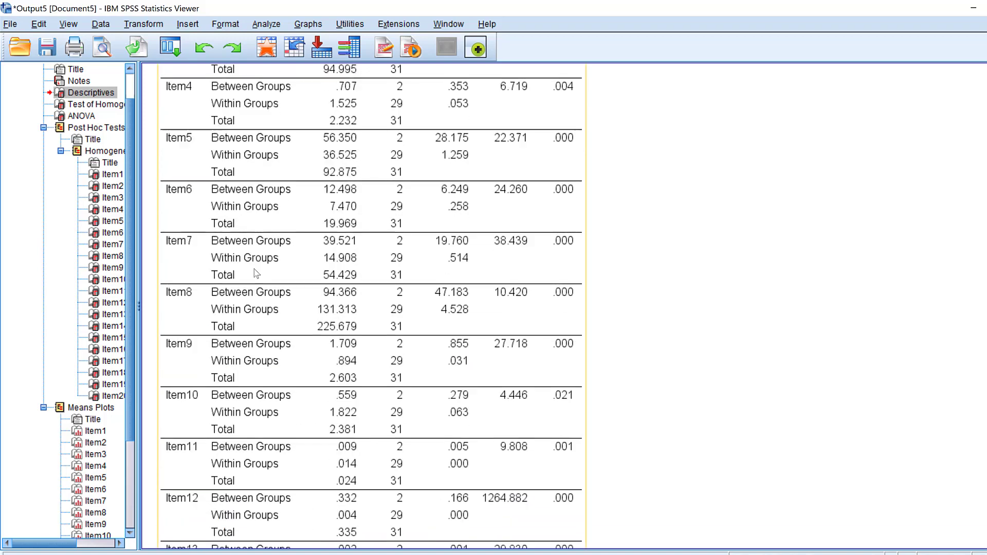
scroll("down", 3)
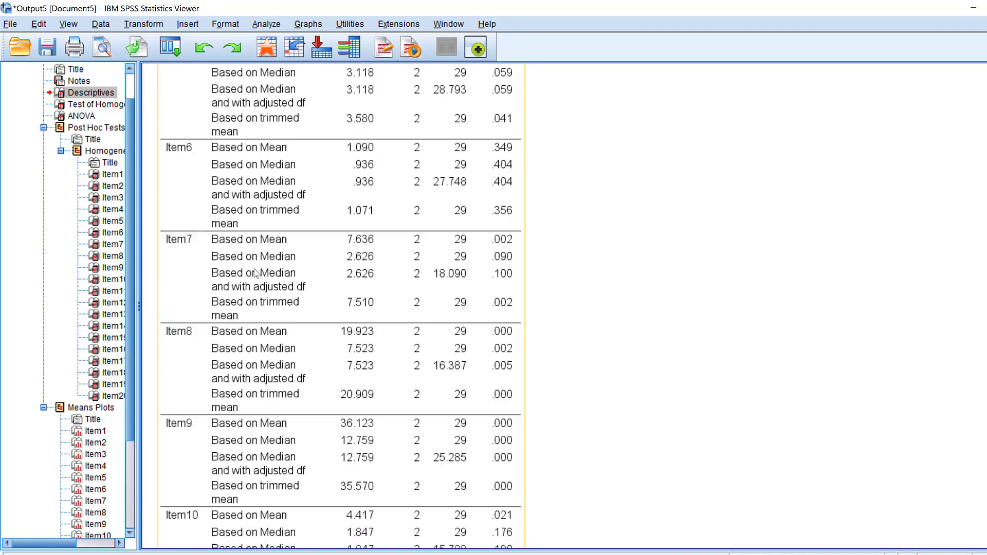
scroll("down", 3)
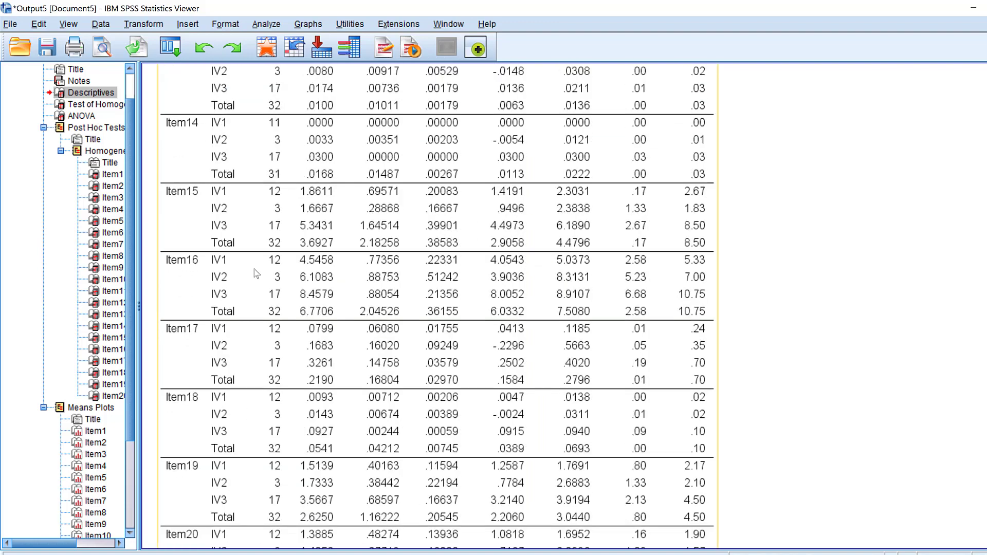
mouse_move(271, 261)
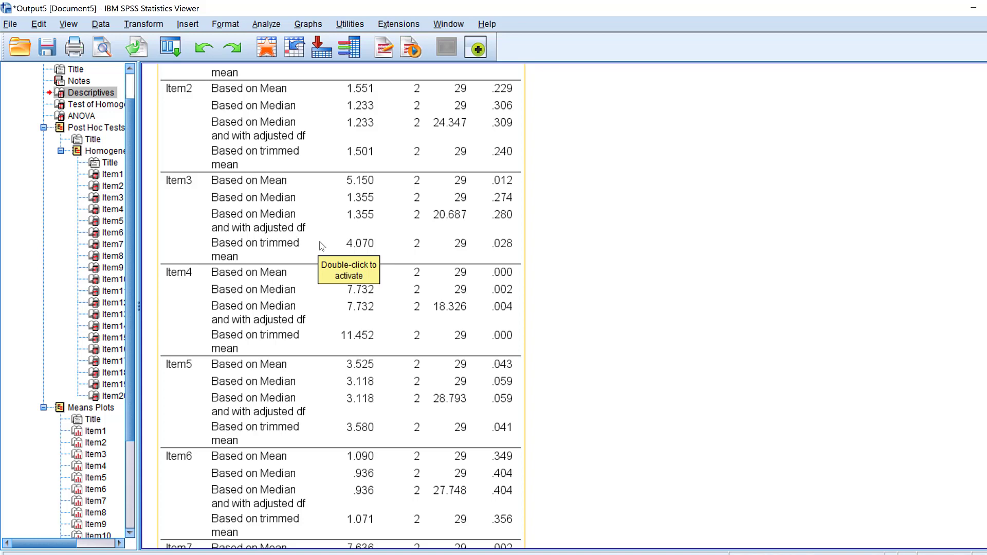
mouse_move(466, 253)
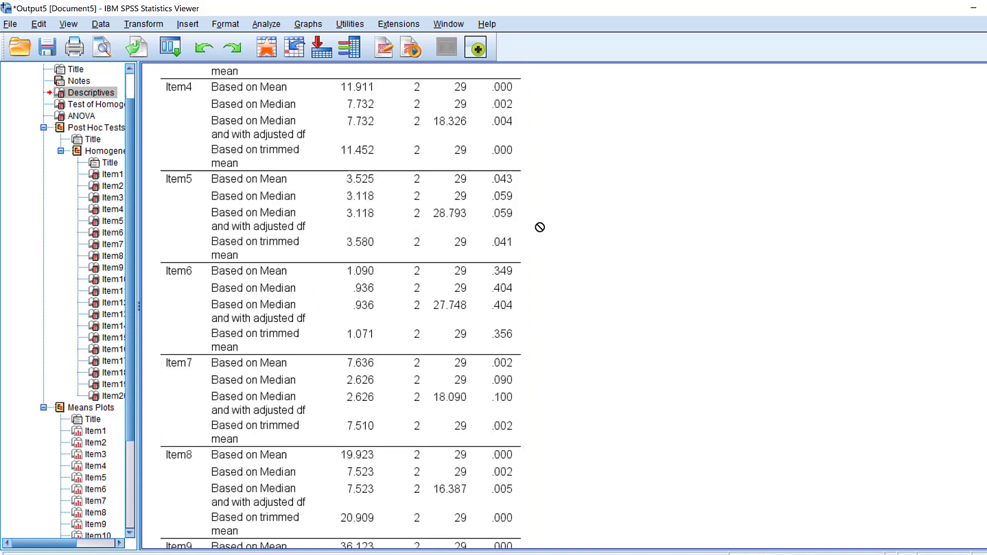
scroll("down", 3)
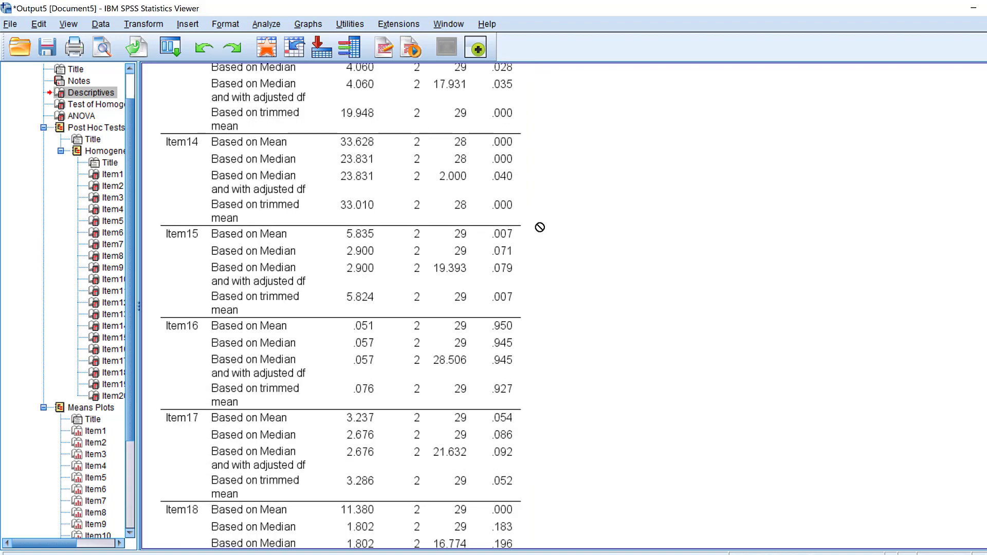